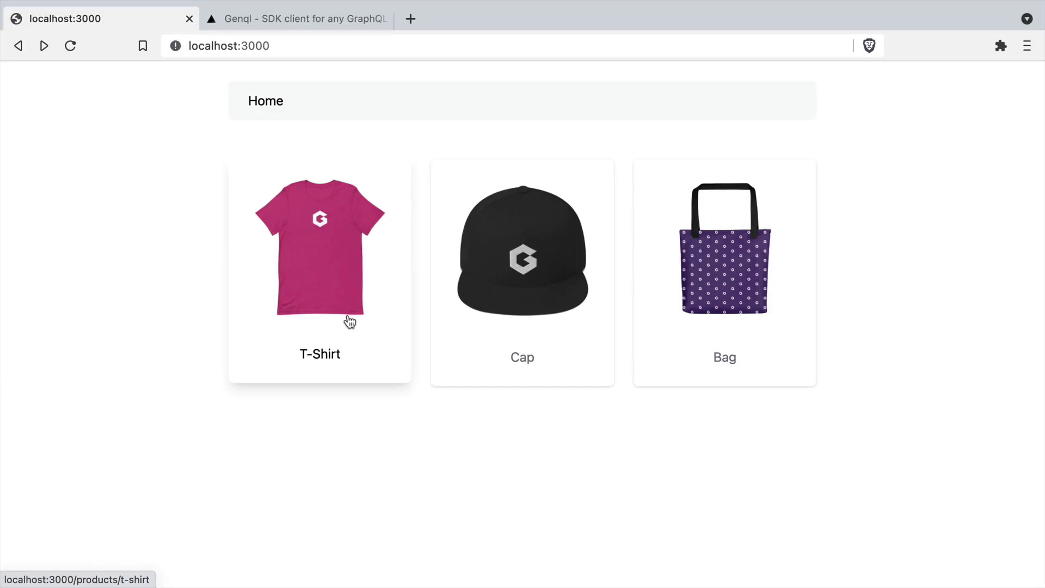
Step: View the Bag product page in the local shop, then return to the shop home
click(724, 260)
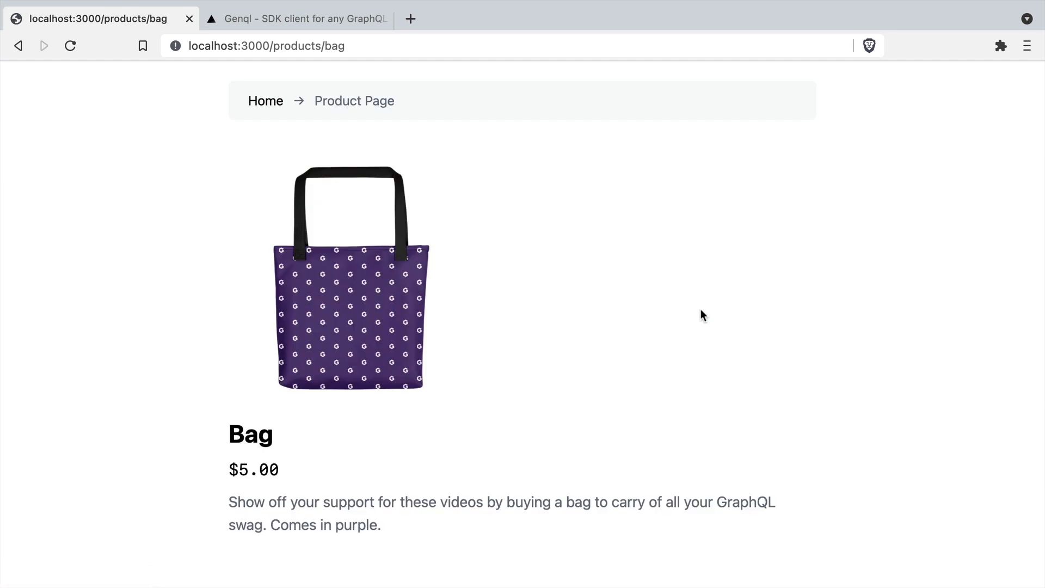
click(265, 100)
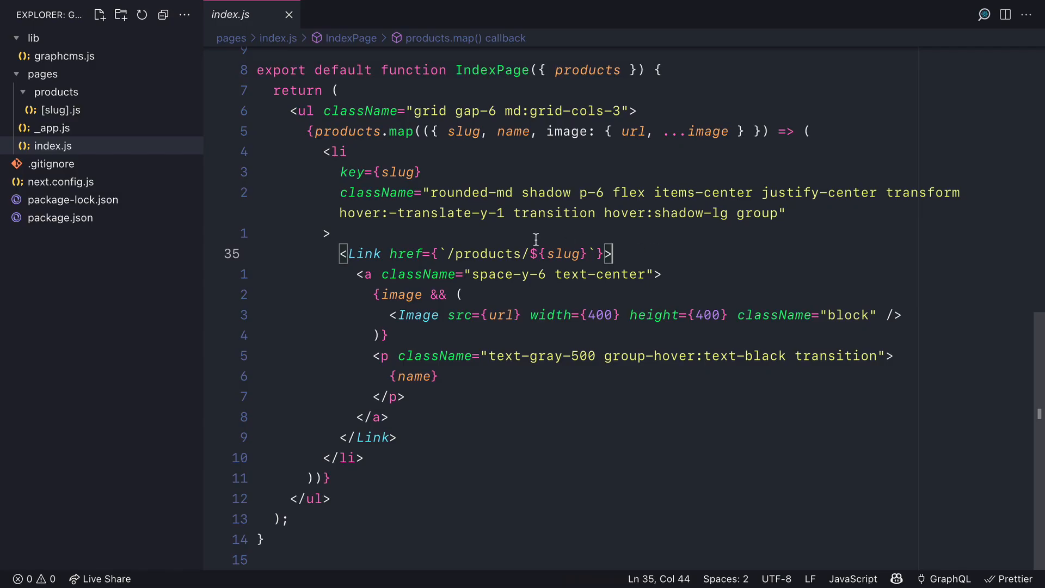
Step: Review getStaticPaths and getStaticProps GraphQL queries in pages/products/[slug].js
click(59, 109)
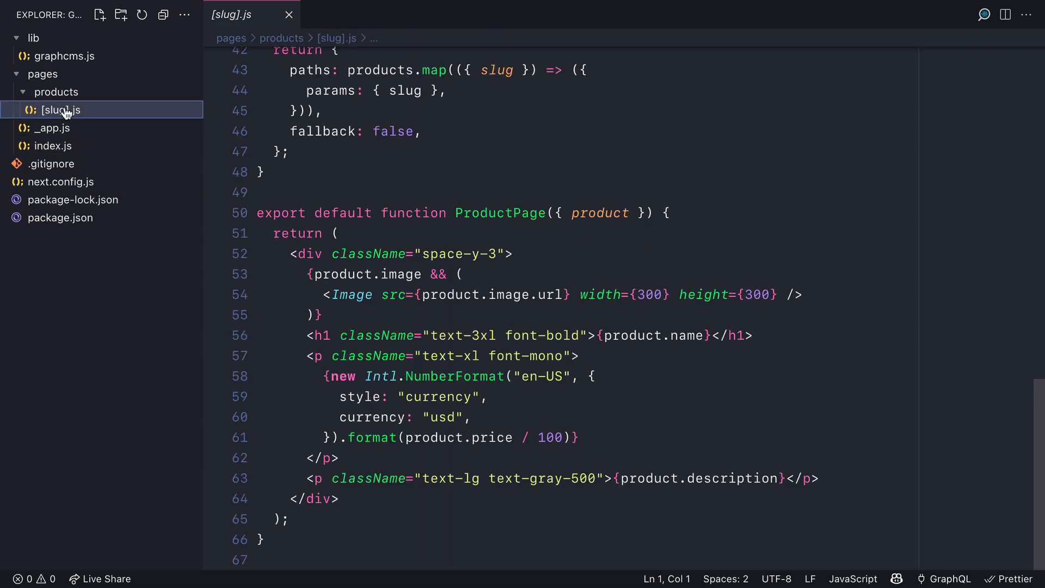
scroll(up, 3)
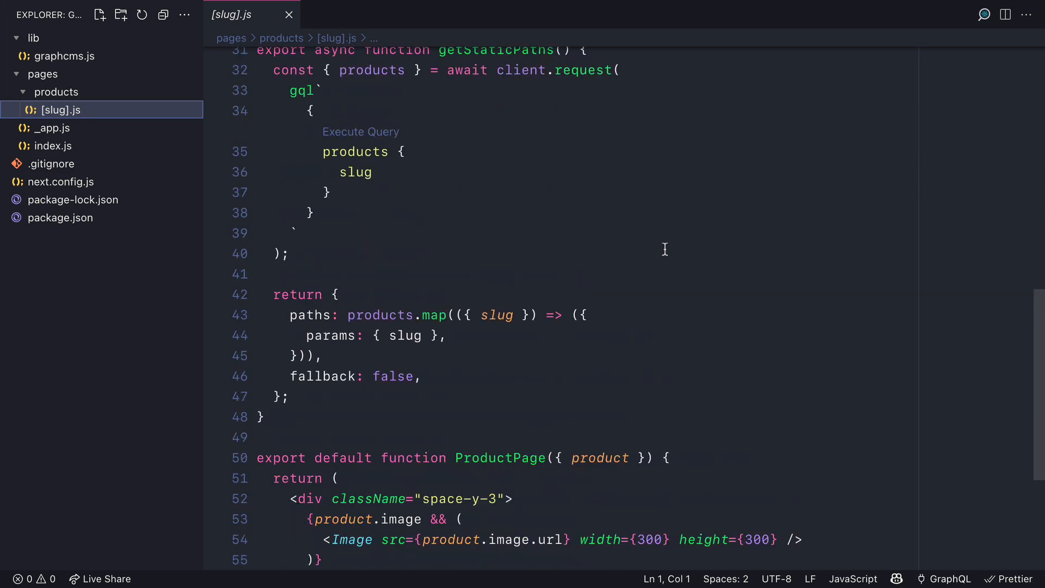
scroll(up, 3)
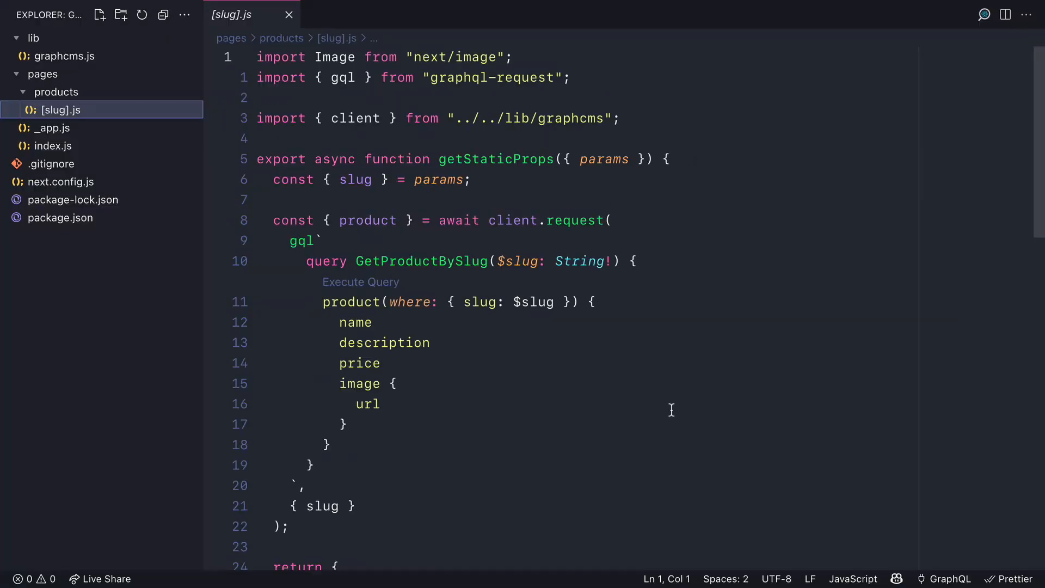
click(65, 56)
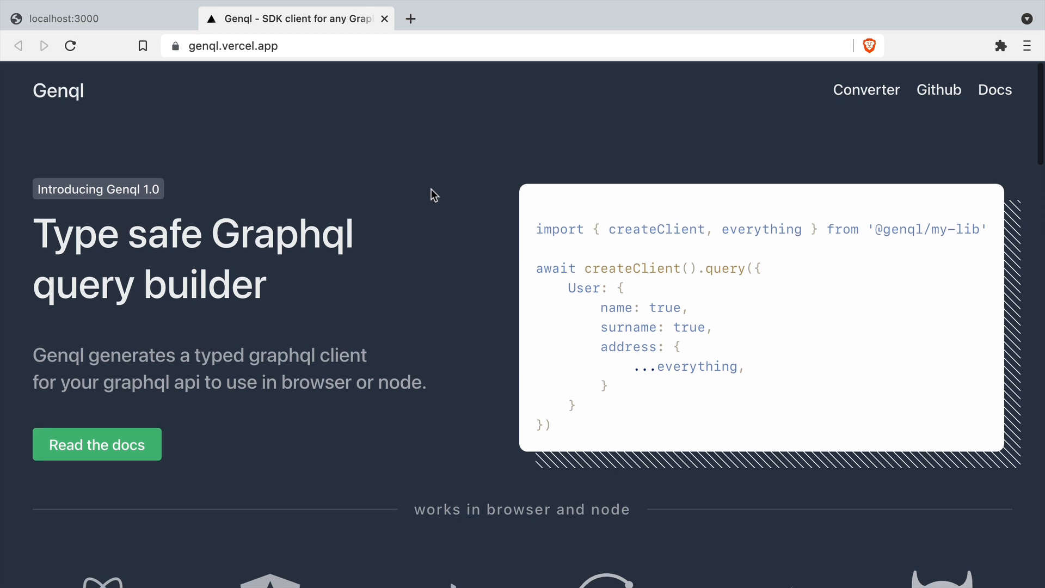
Step: Browse the Genql query builder demo, trying a field selection like 'id: true'
scroll(down, 3)
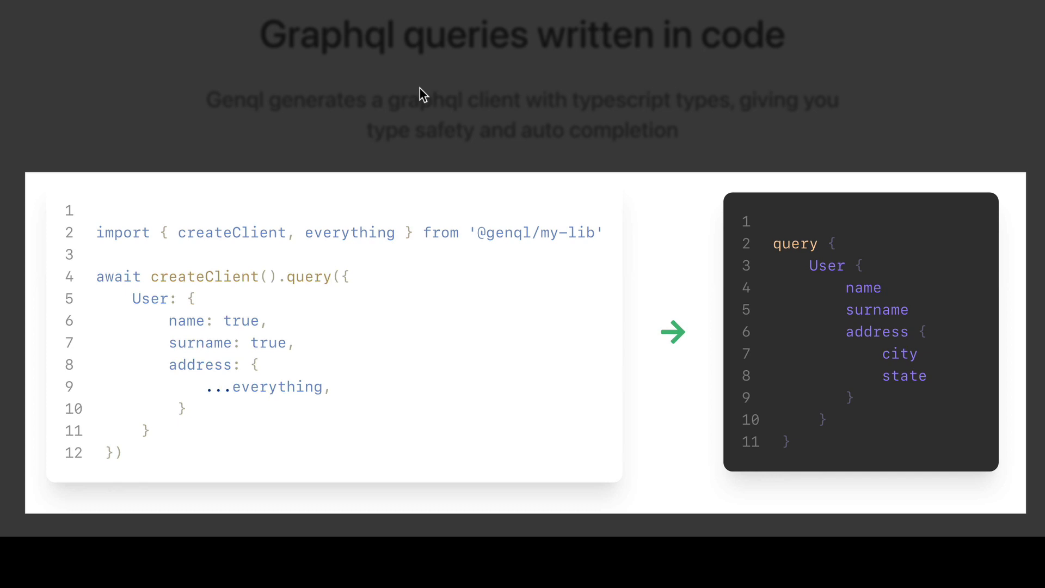
scroll(down, 3)
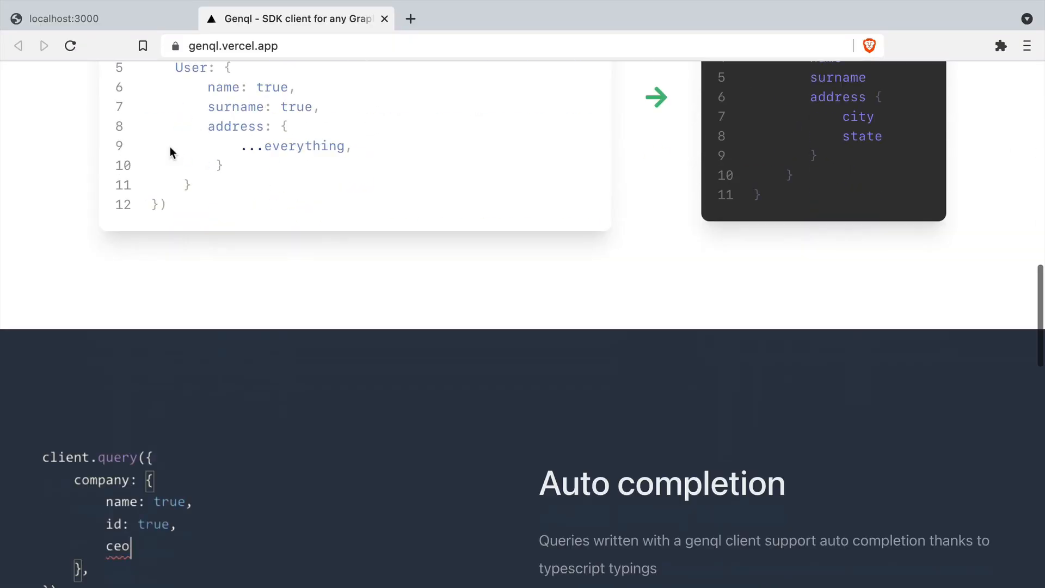
scroll(down, 3)
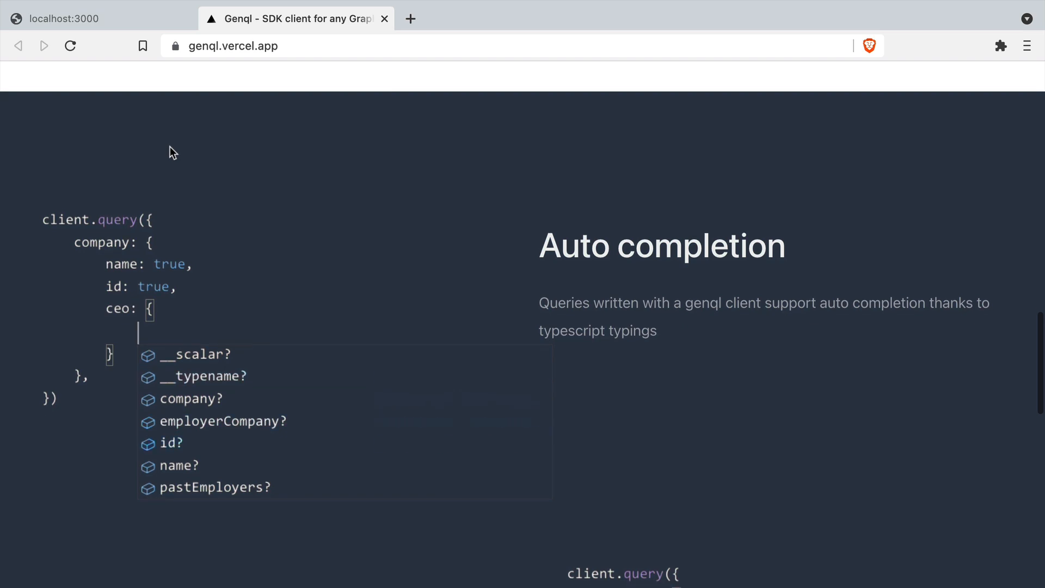
text(id: true)
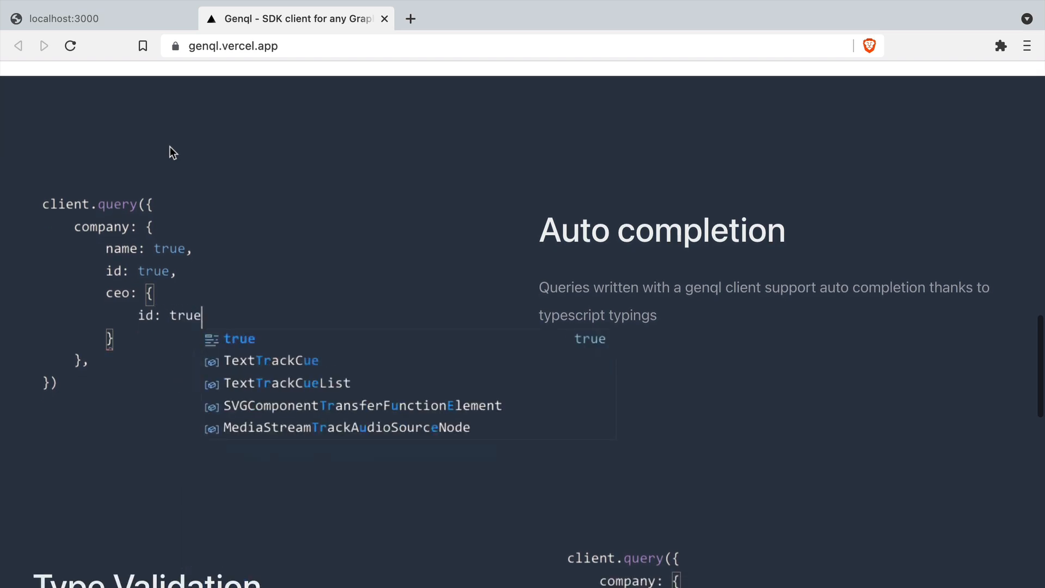
Step: Scroll through the Auto completion and Type Validation demos on the Genql homepage
scroll(down, 3)
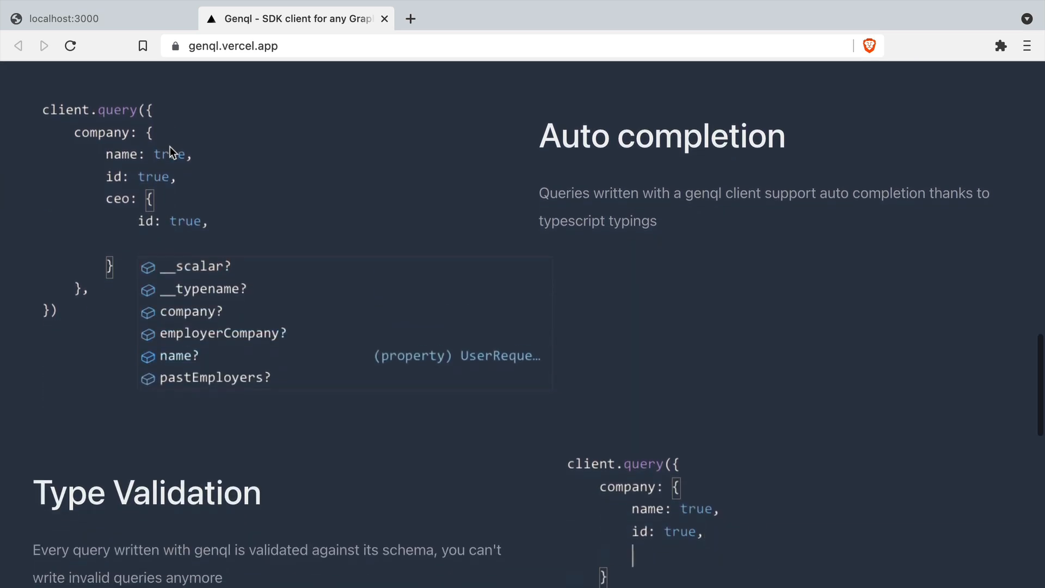
scroll(down, 3)
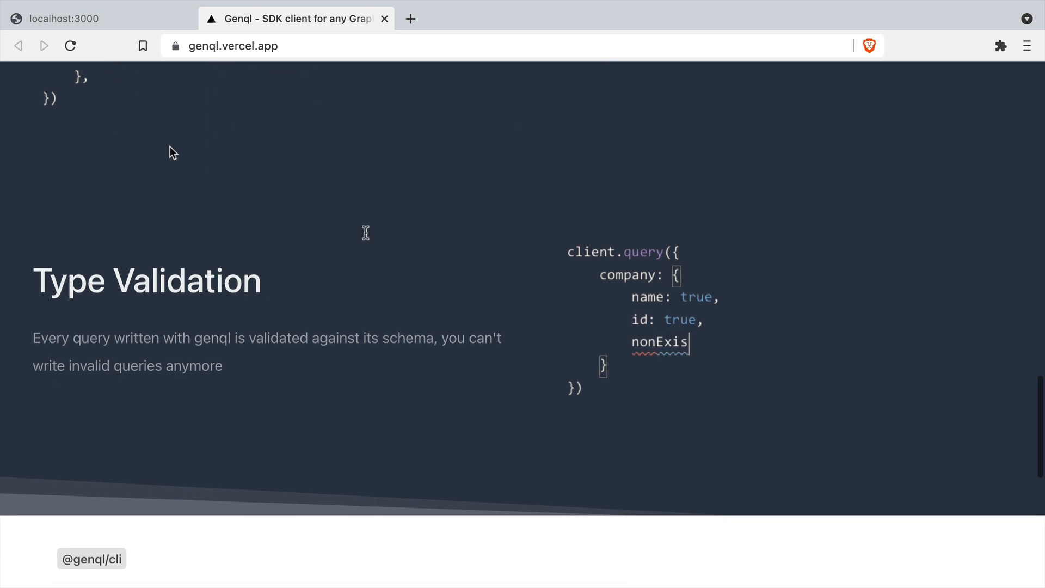
text(tentFiel)
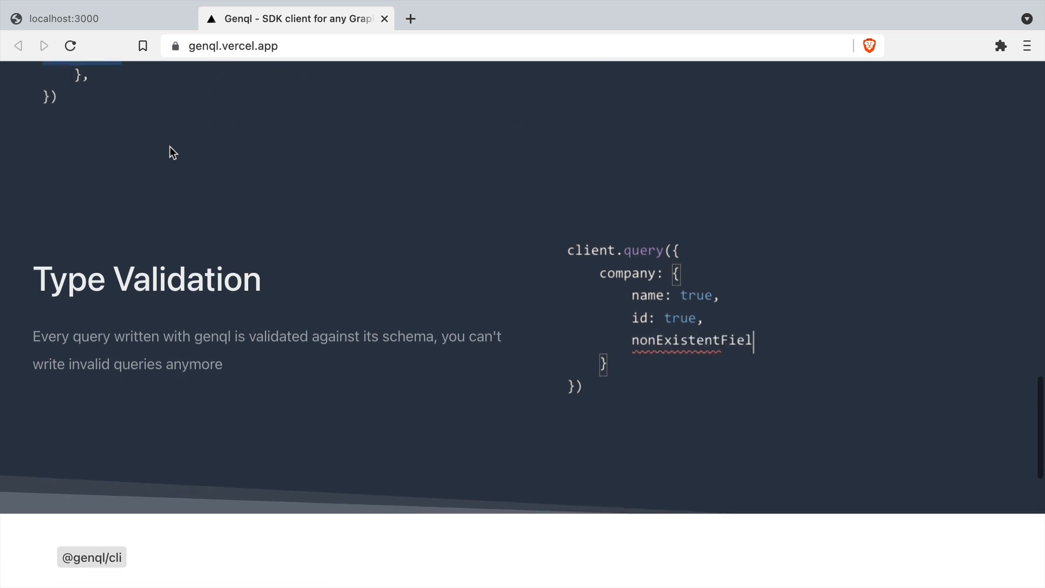
scroll(down, 3)
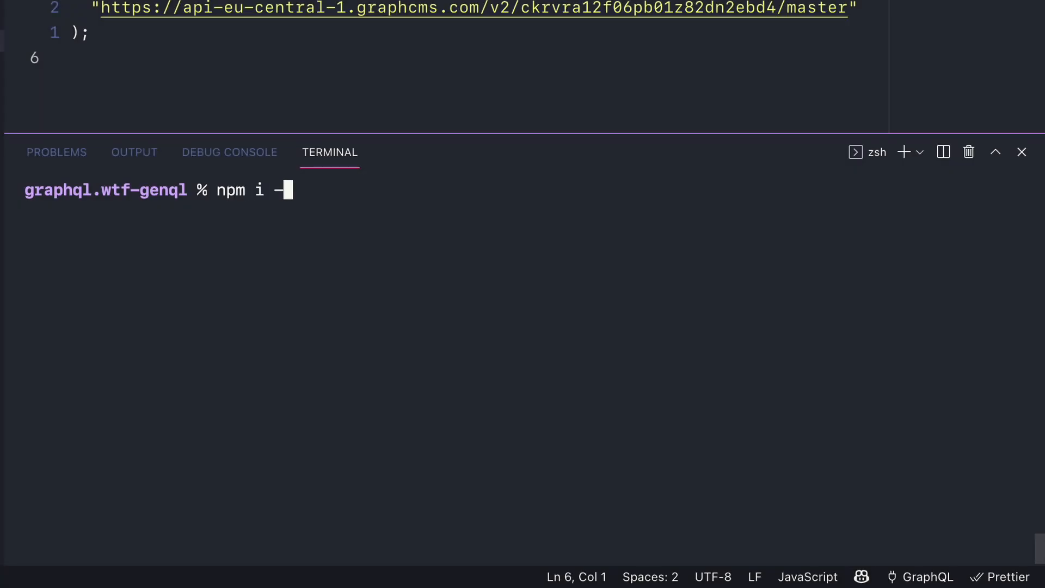
text(E @genql/)
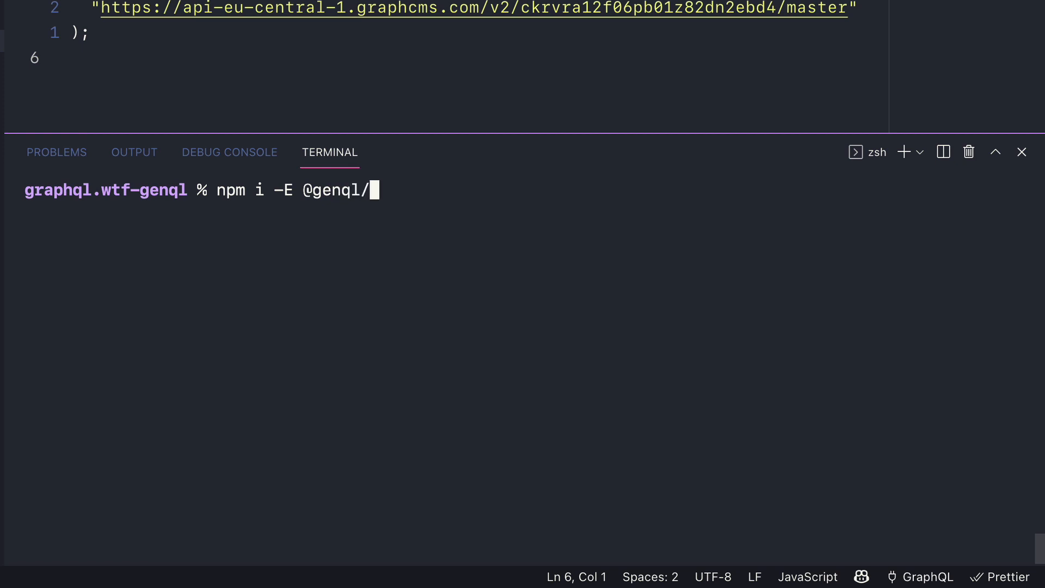
text(cli @genql)
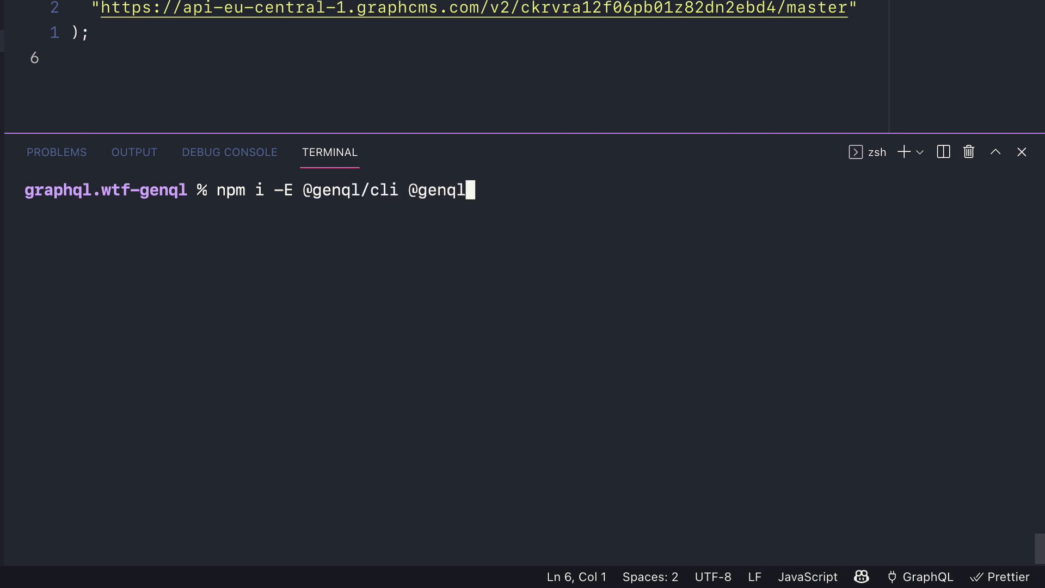
key(Return)
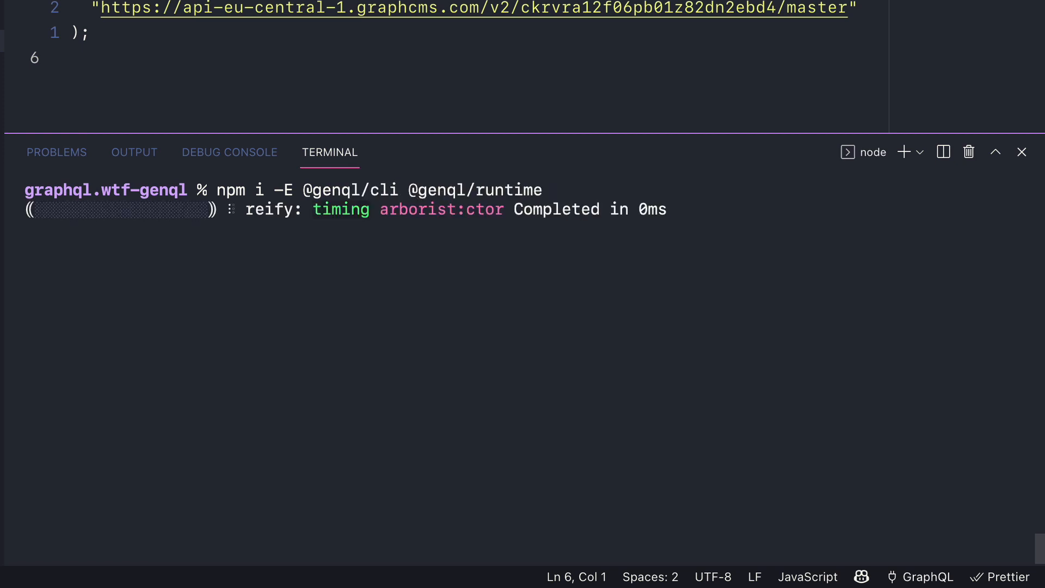
click(61, 217)
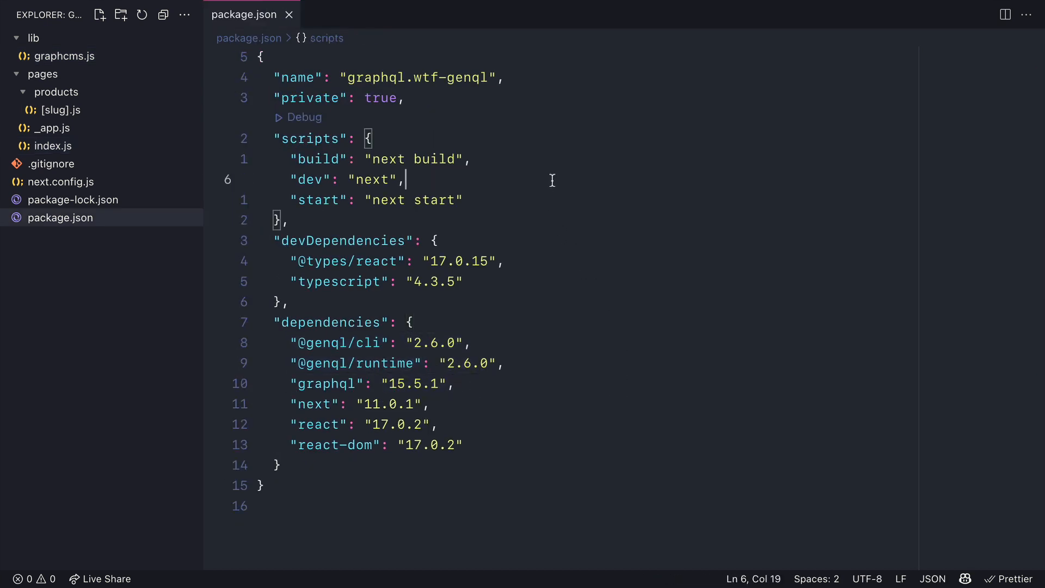
Step: Add a package.json generate script starting with 'genql --endpoint'
text("g")
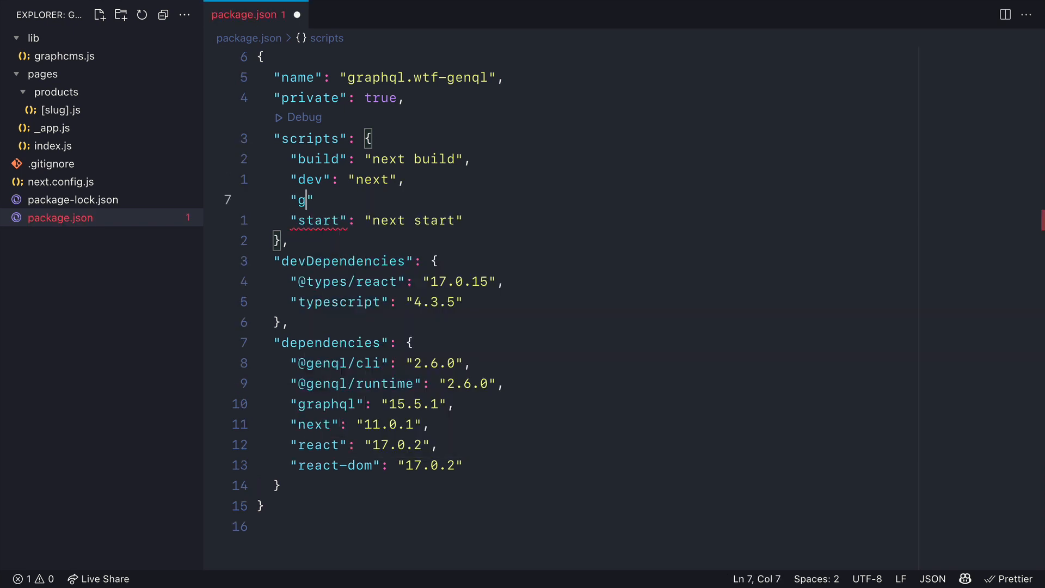
text(enerate": "",)
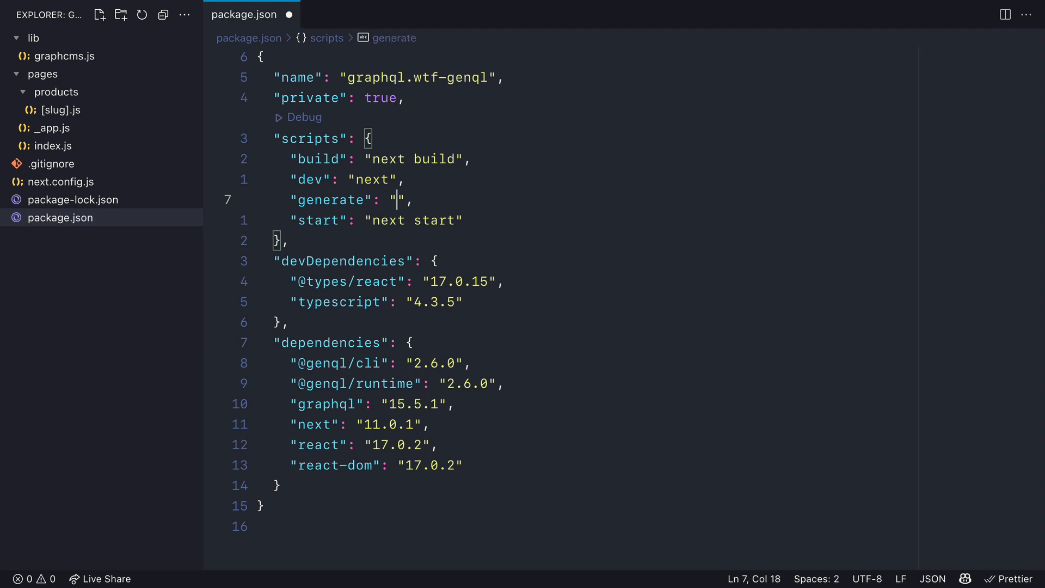
text(genql)
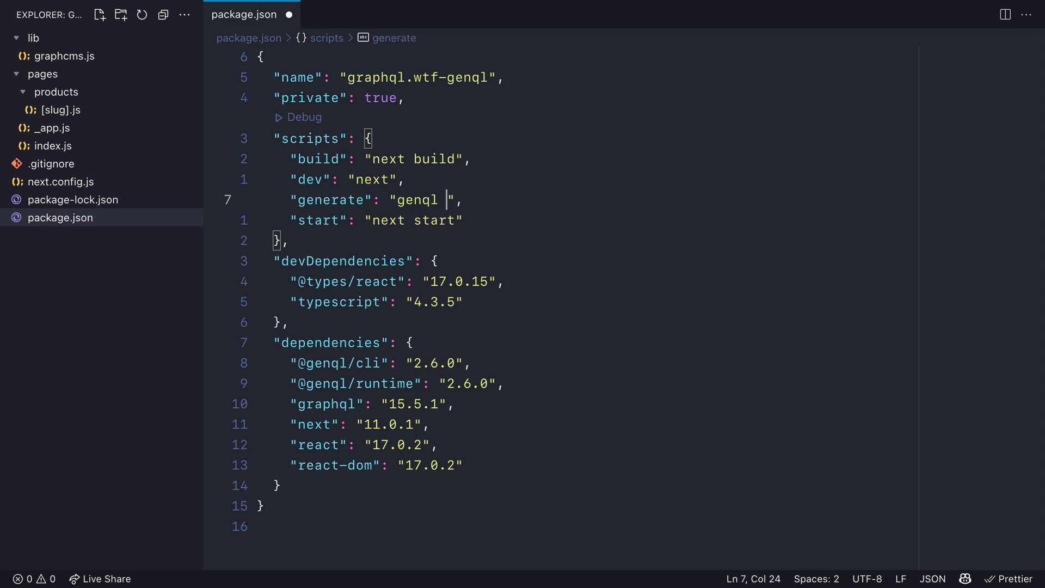
text(--endpo)
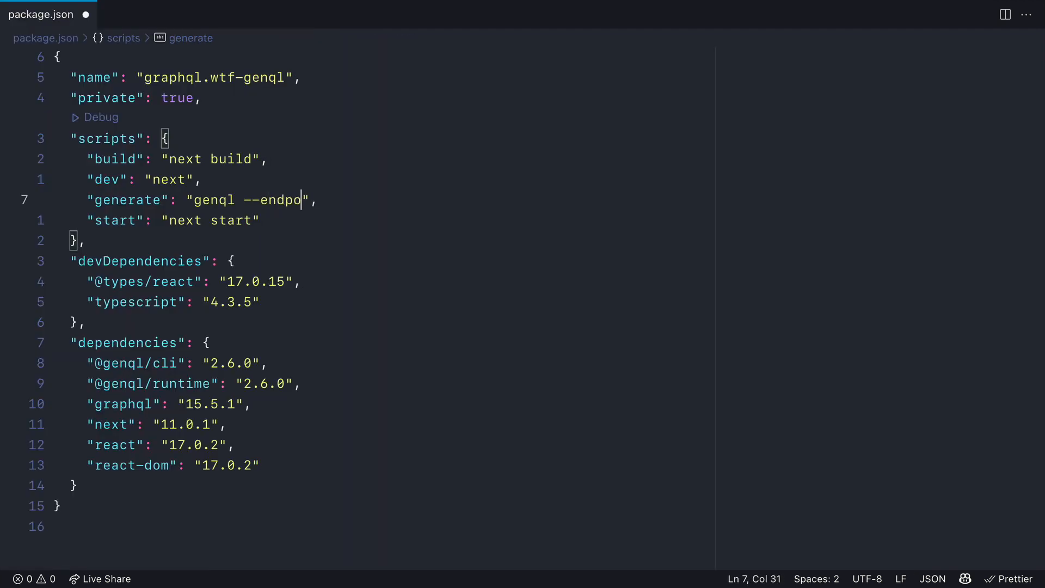
text(int)
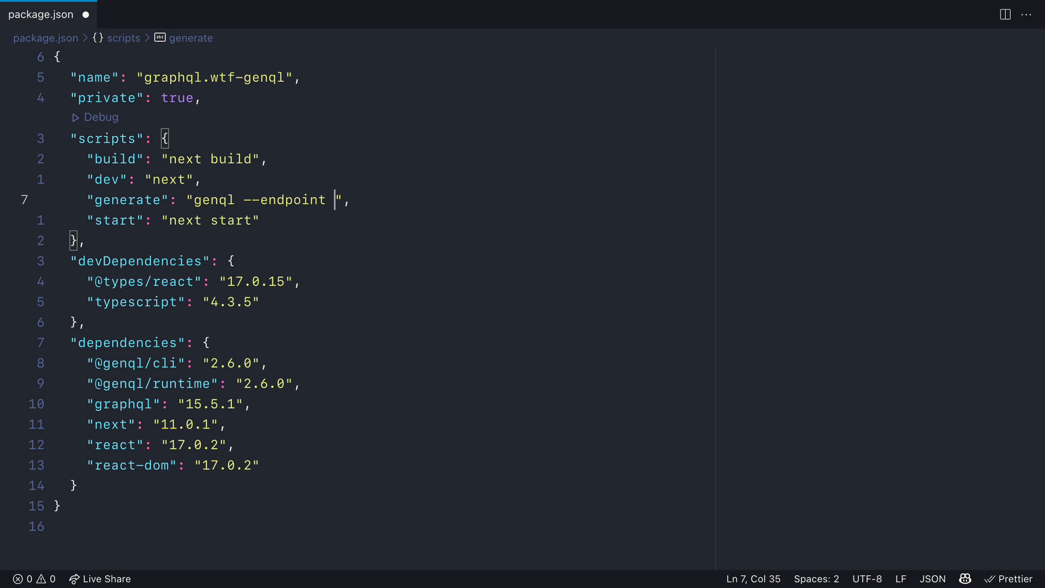
Step: Copy the GraphCMS URL from lib/graphcms.js into the script and add '--output ./generated'
click(136, 14)
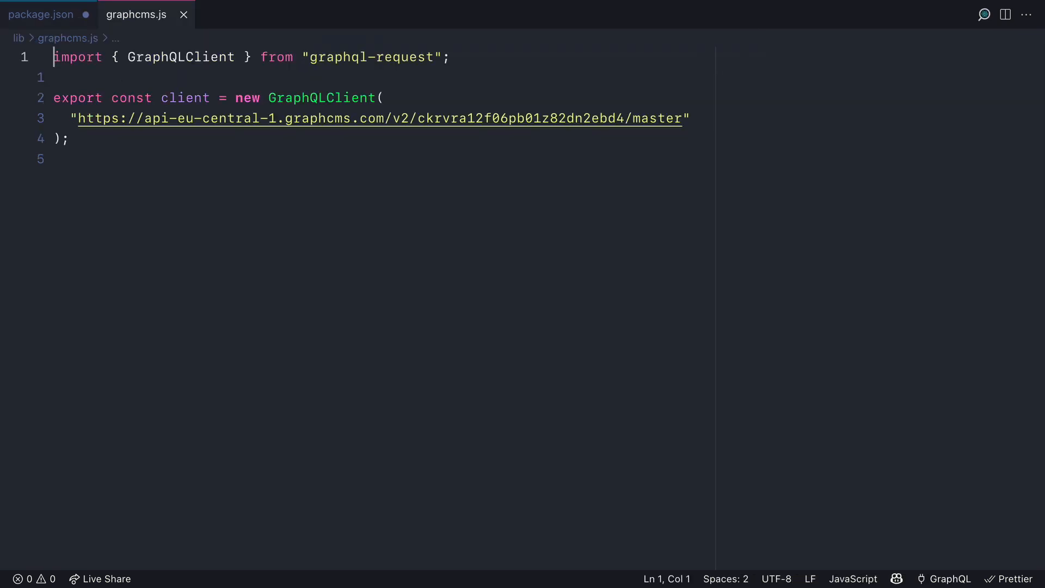
double_click(96, 118)
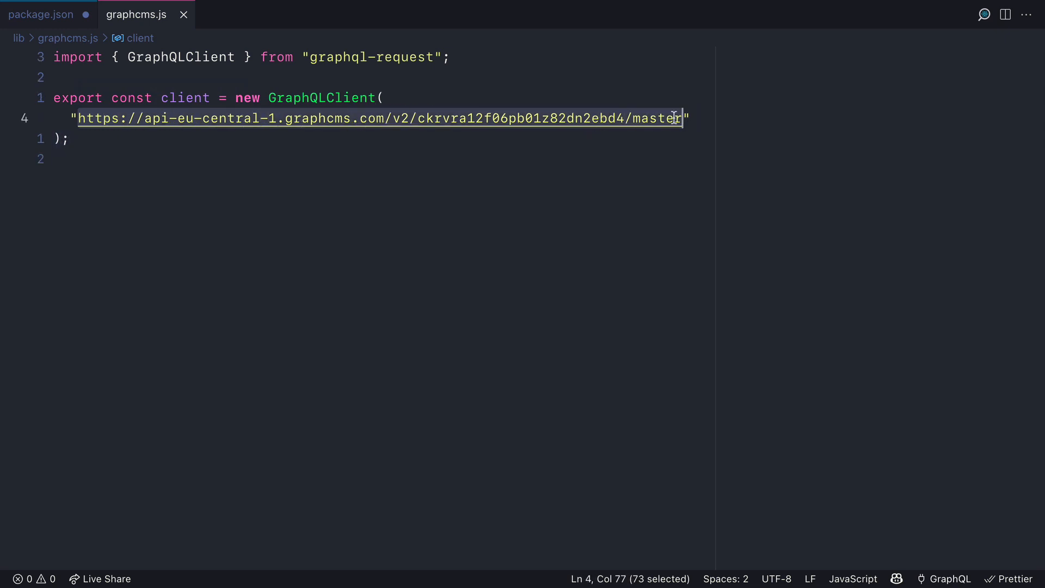
click(42, 14)
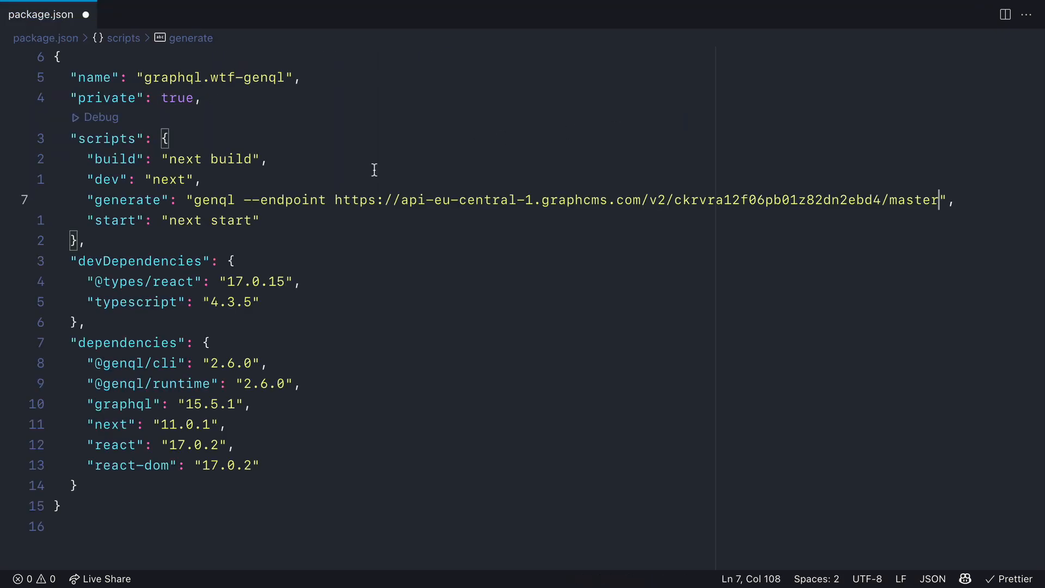
text(--)
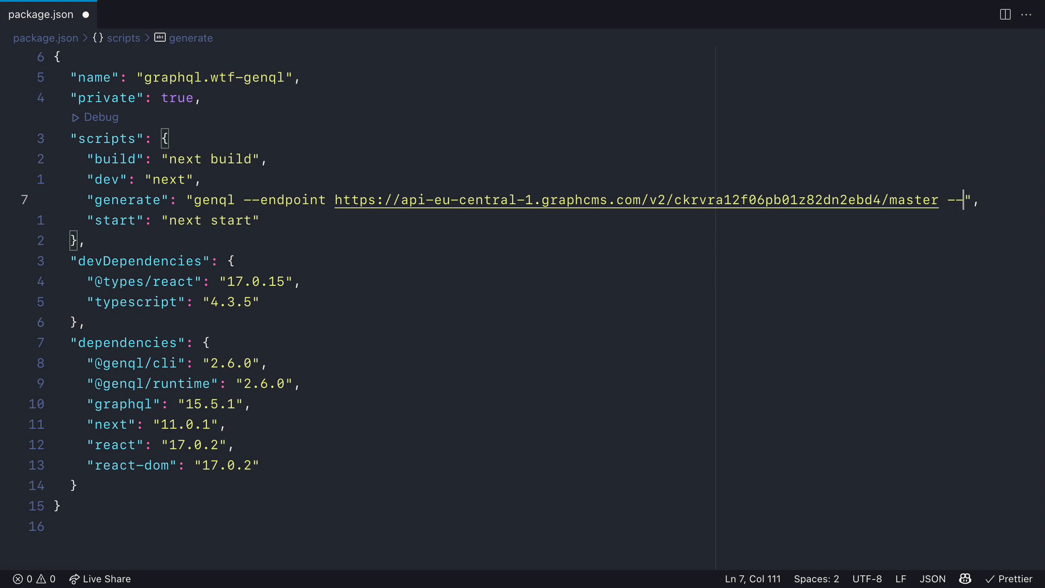
text(output)
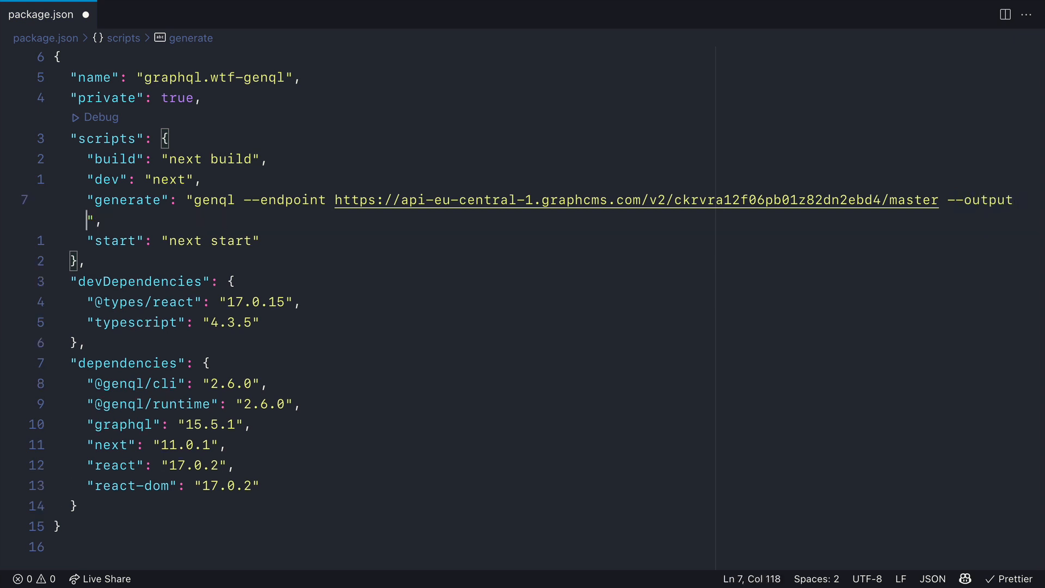
text(./)
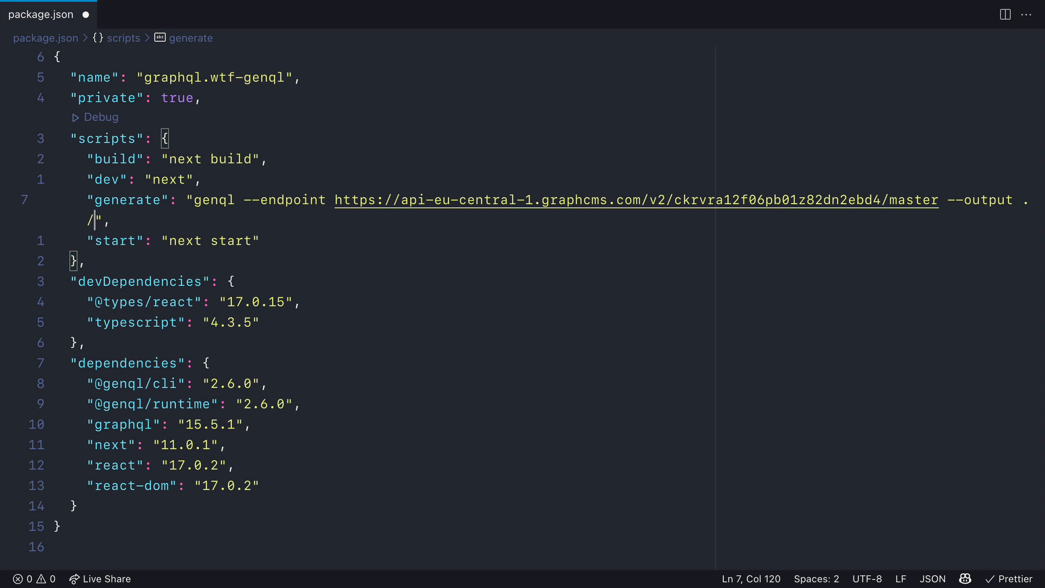
text(generated)
text(npm)
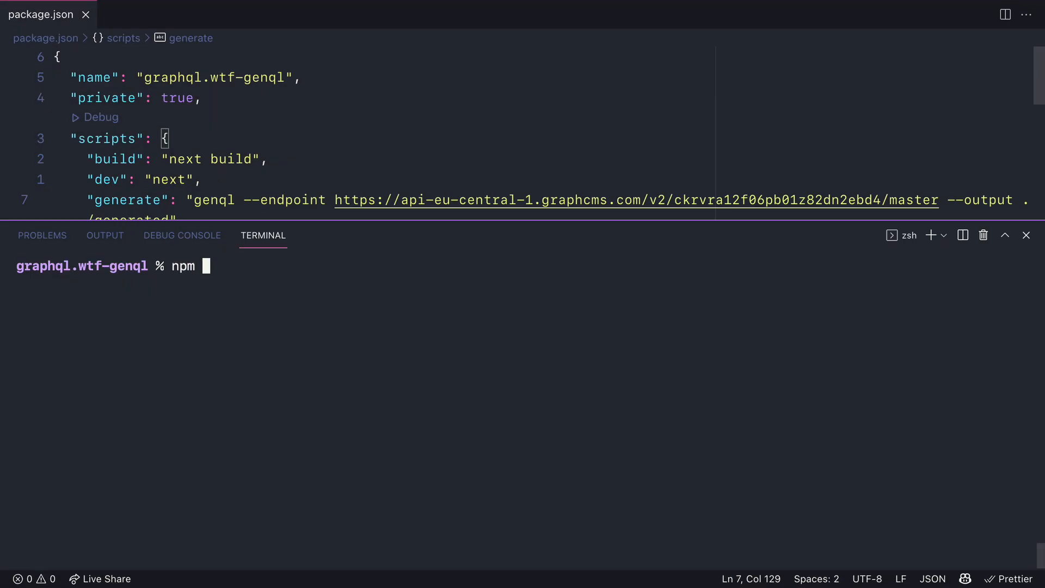
Step: Run npm run generate to create the generated GenQL client, then view lib/graphcms.js
text(run generate)
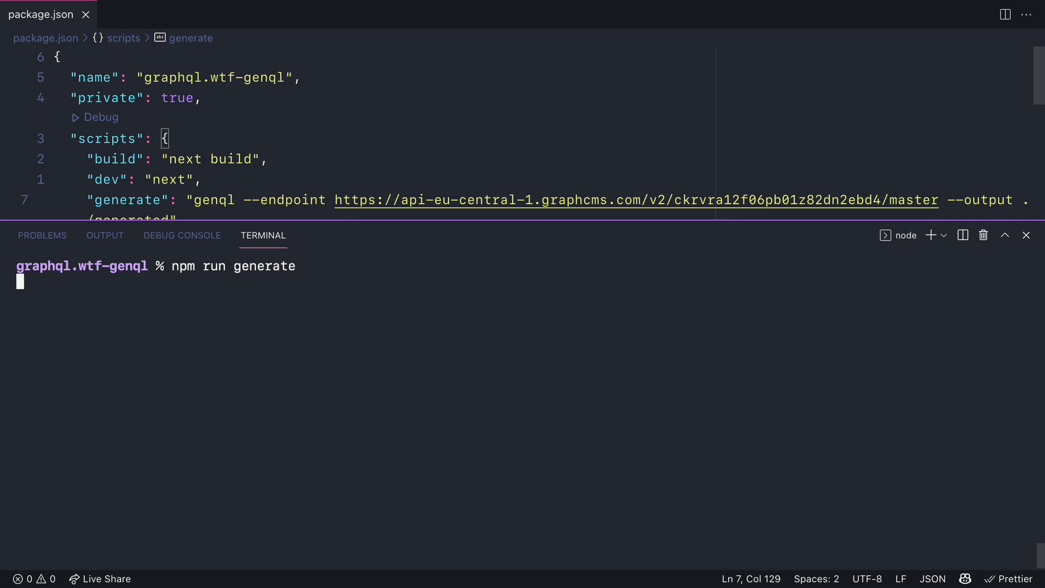
key(Return)
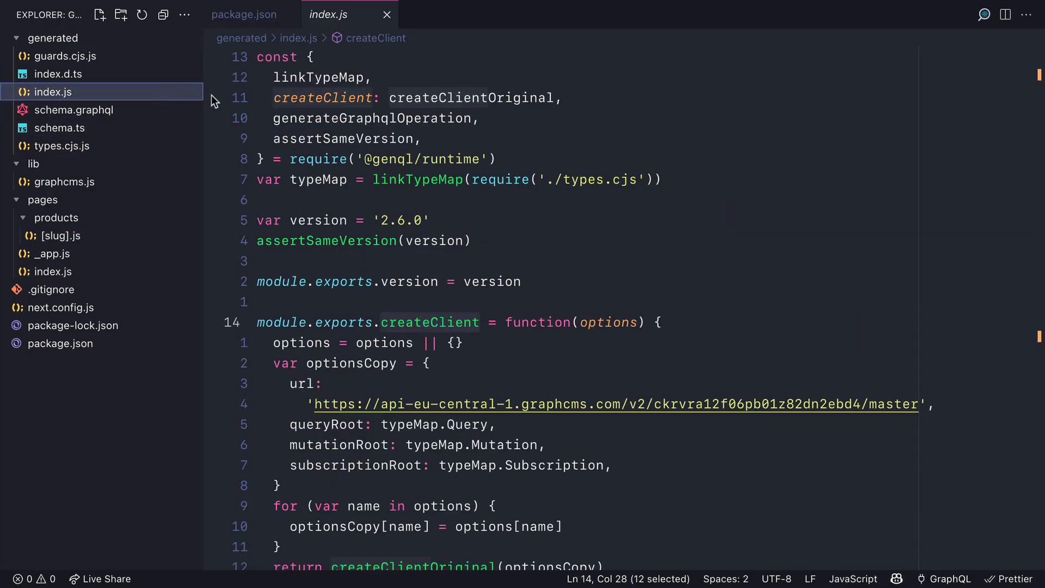
click(65, 182)
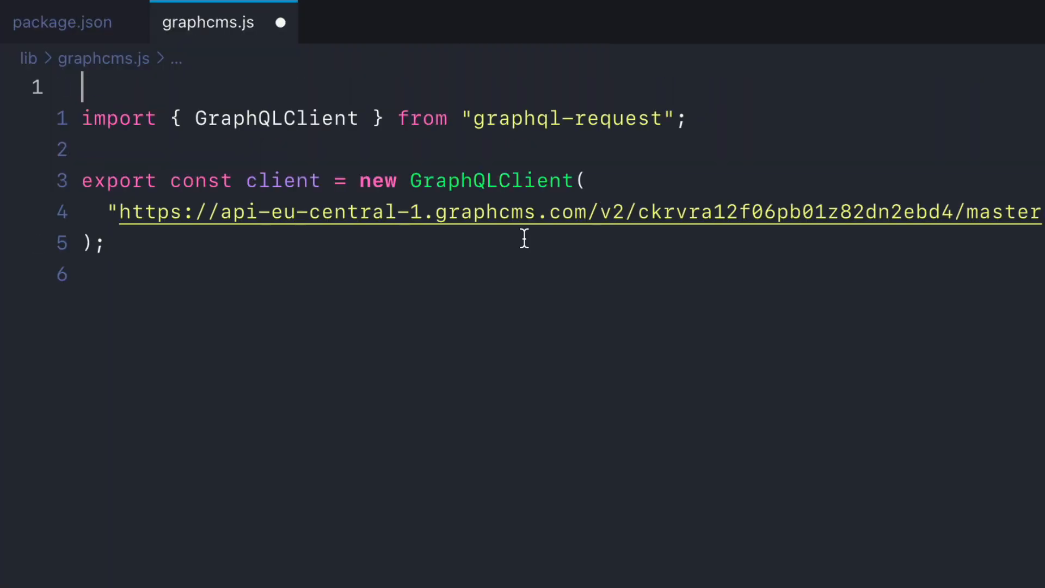
Step: Import createClient from '../generated' and export createClient({ url }) with the GraphCMS URL
text(import {createClien)
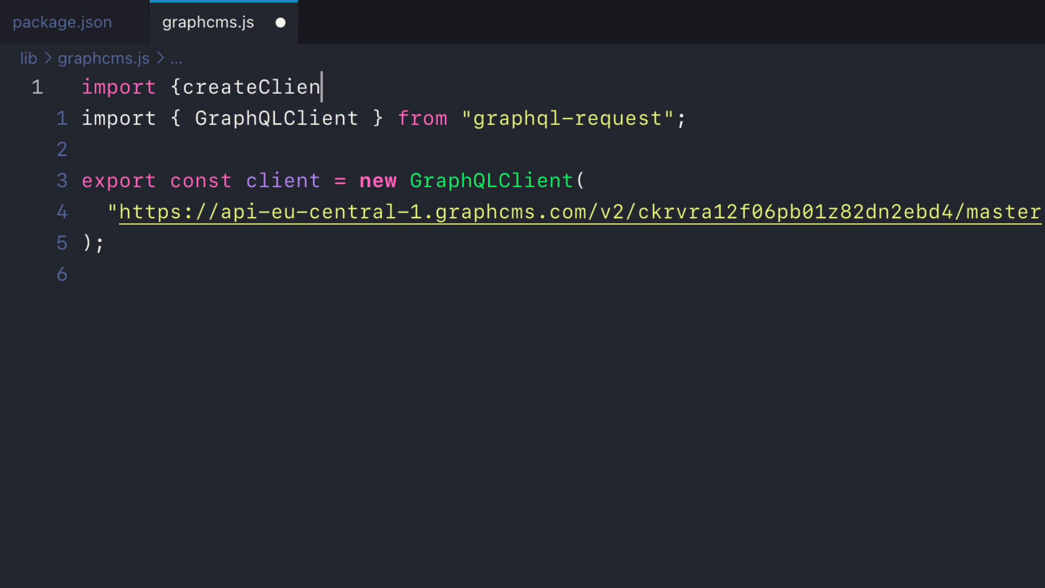
text(t} from '../generated')
text({)
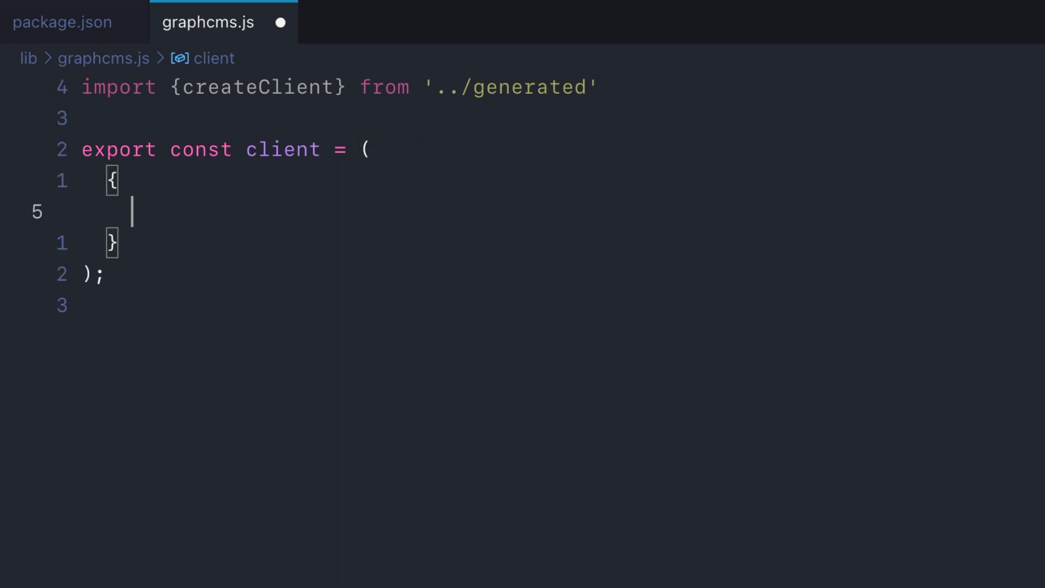
text(createClient)
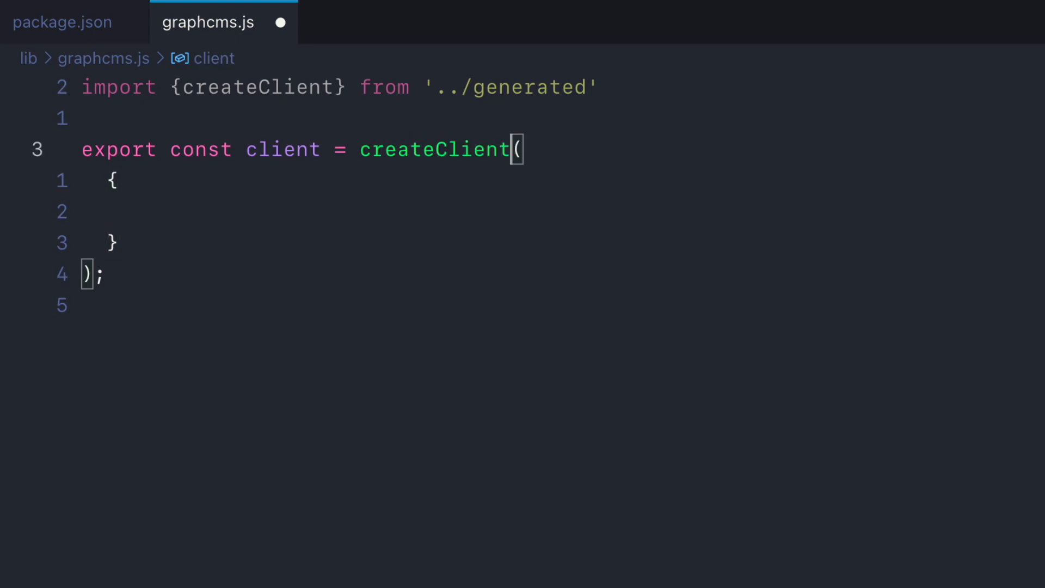
text(url:)
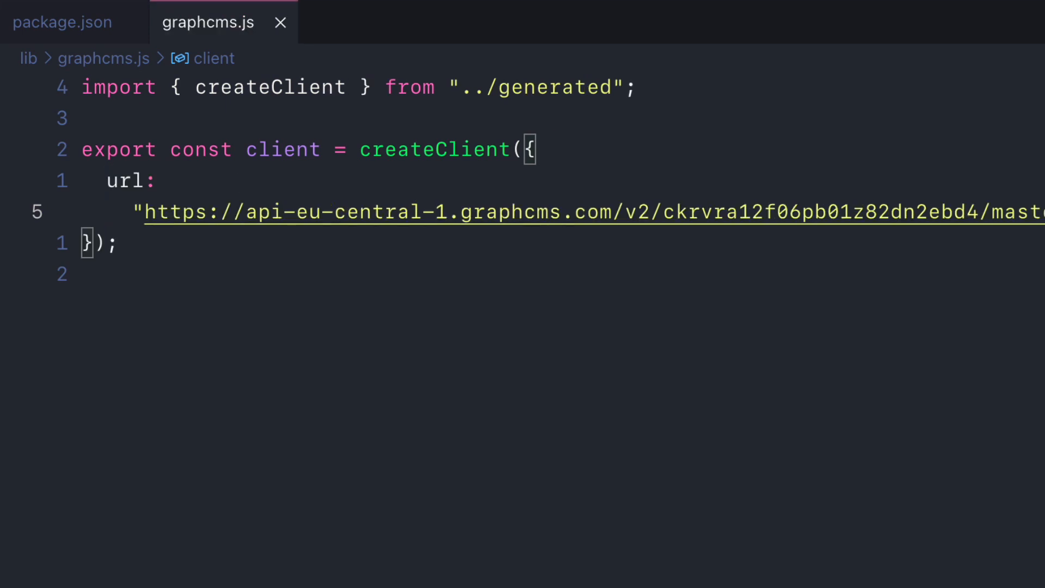
text(index)
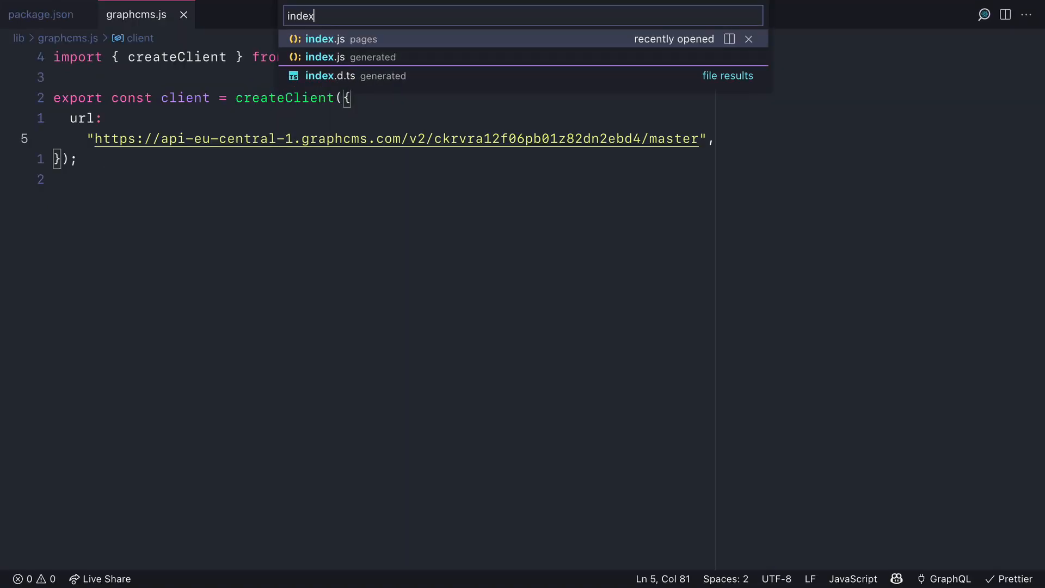
Step: In pages/index.js, replace the request call in getStaticProps with client.query()
click(326, 39)
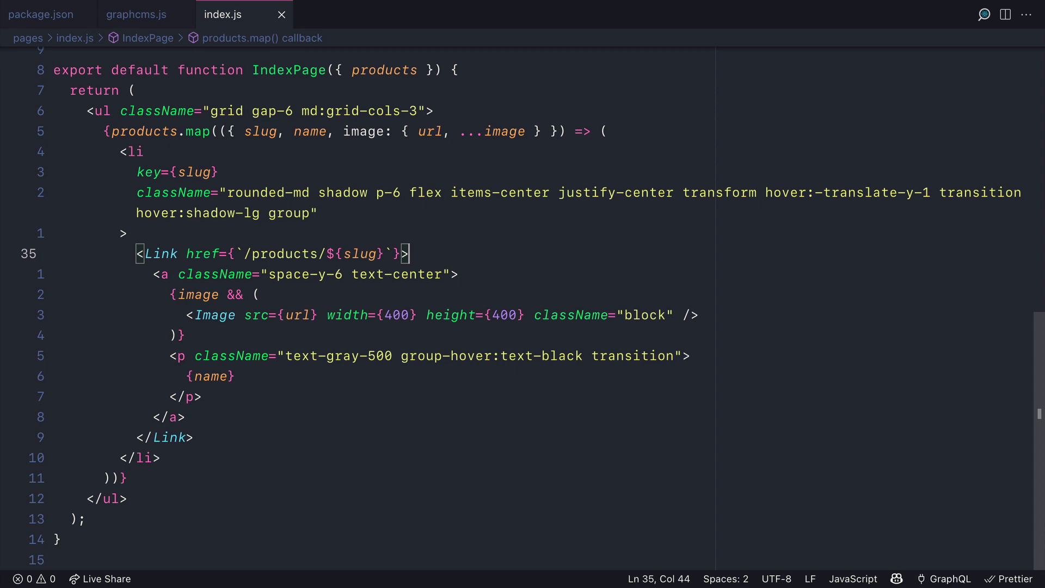
scroll(up, 3)
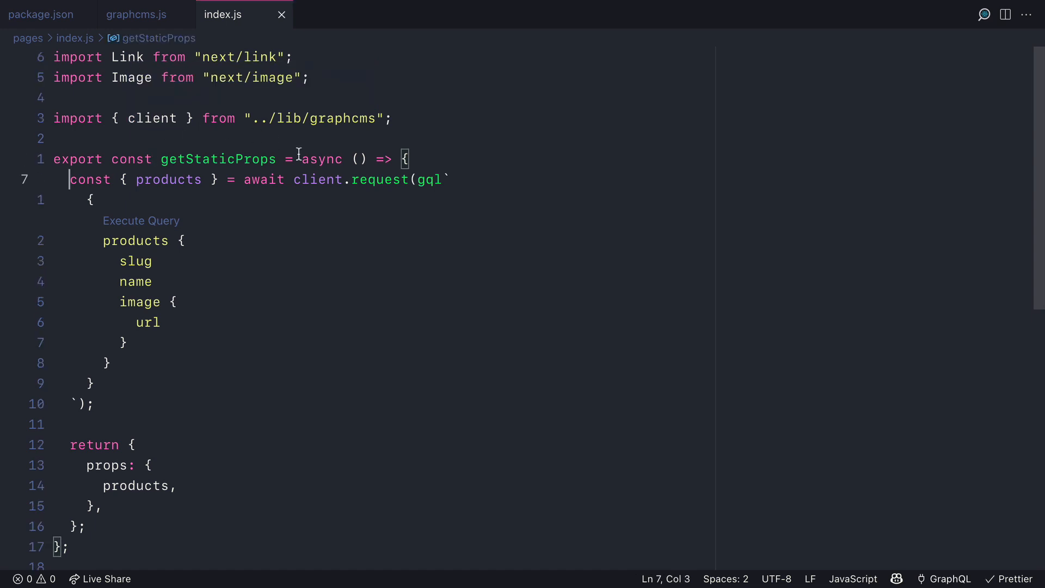
double_click(379, 180)
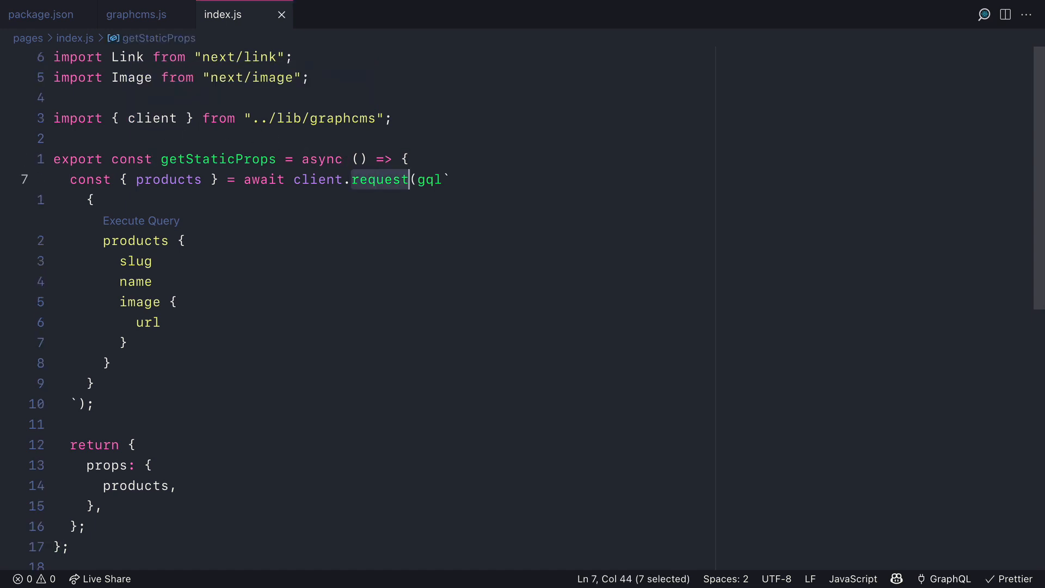
text(query())
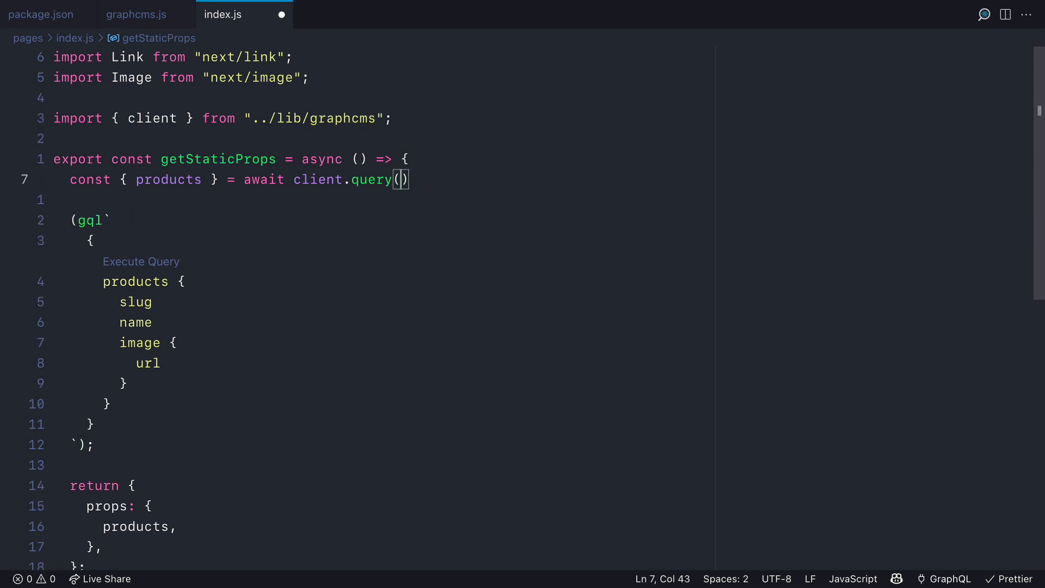
Step: Pass a products query object selecting slug, name and image url
text({)
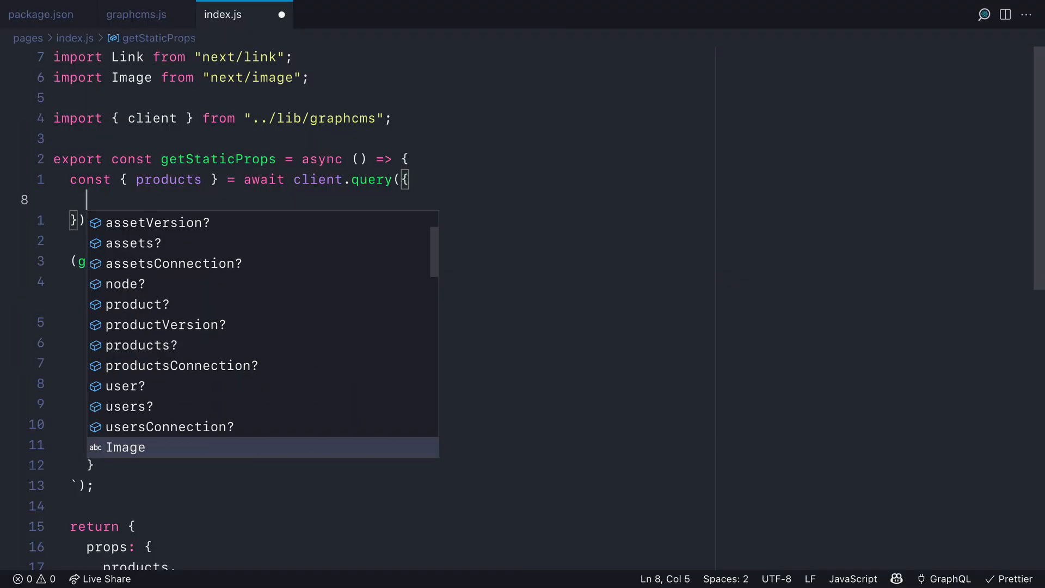
text(products)
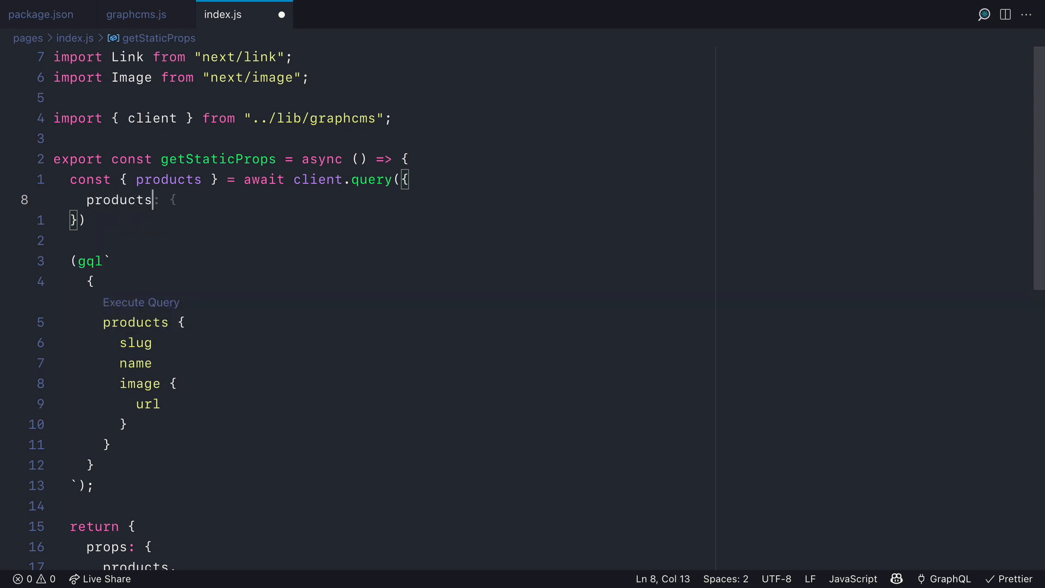
text(query: `)
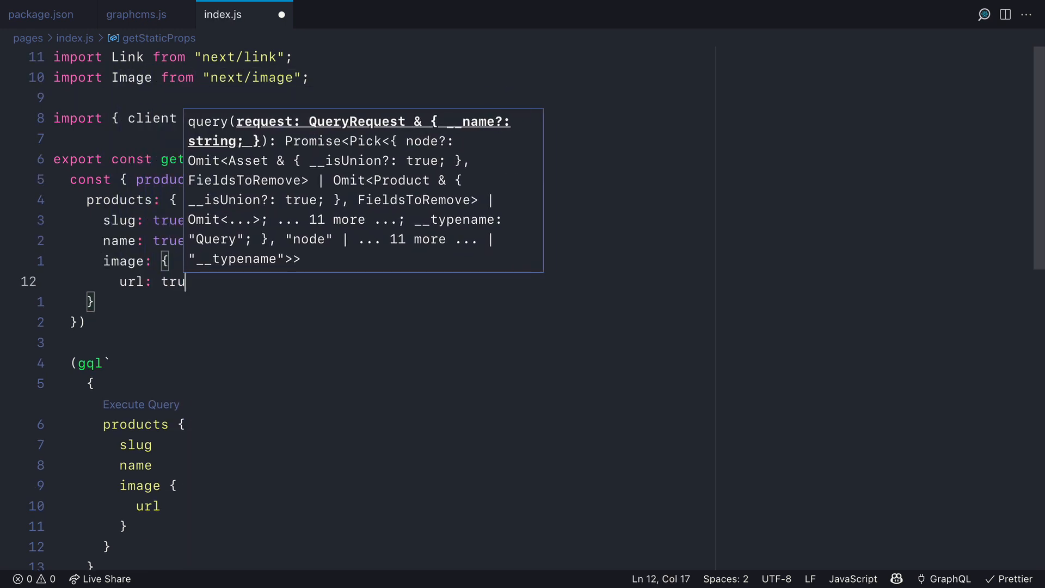
text(e,)
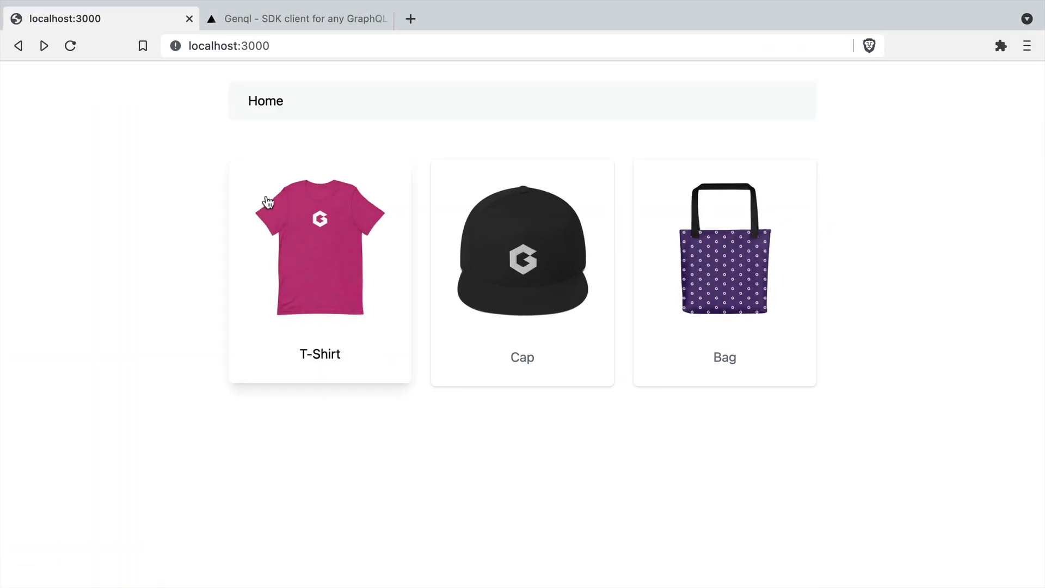
mouse_move(877, 343)
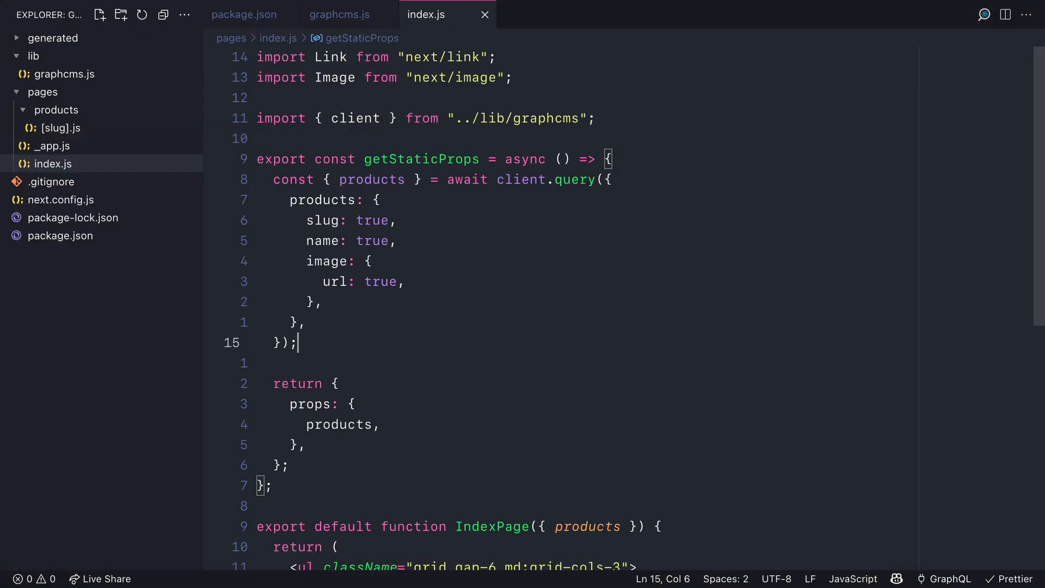
Step: In [slug].js, rewrite getStaticProps as client.query for product by slug with name, description, price, image
click(61, 128)
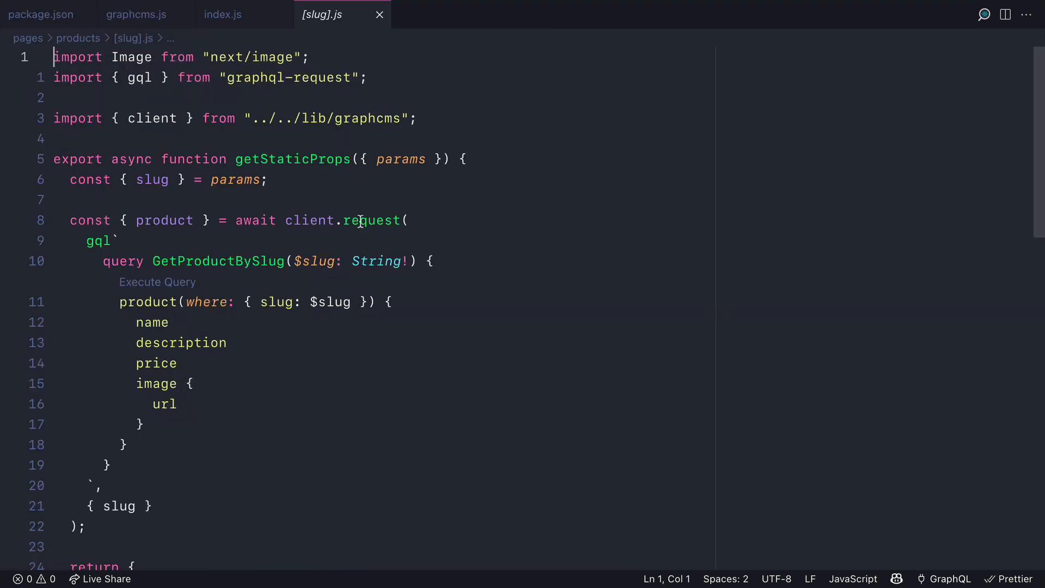
text(qe)
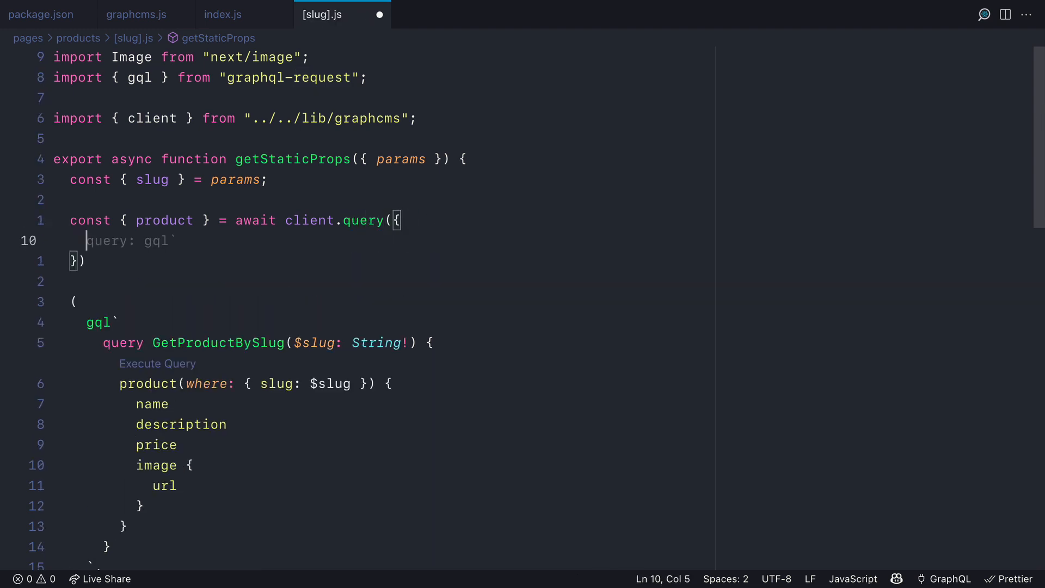
text(product: [)
text({)
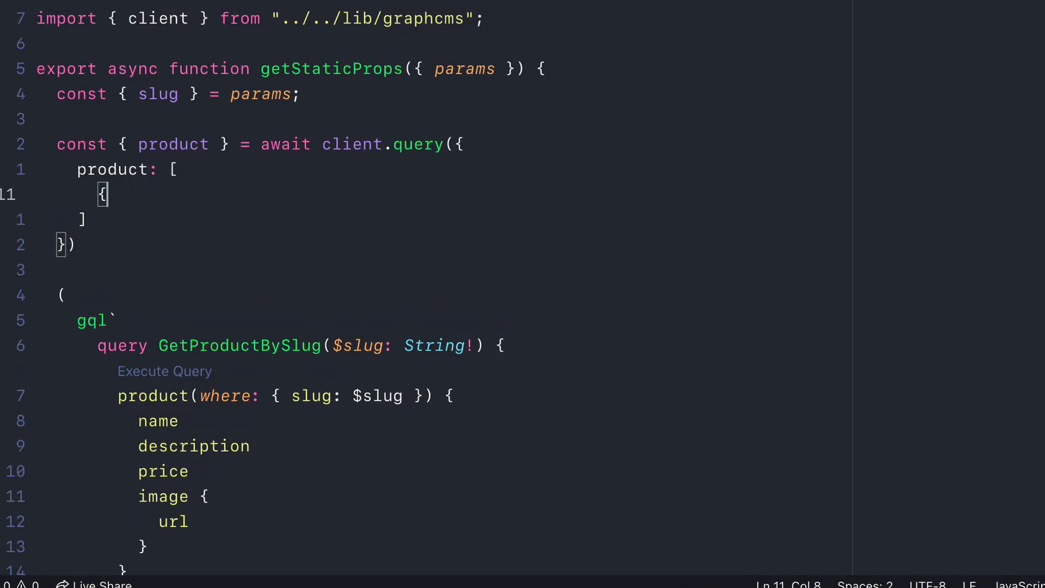
text(slug,)
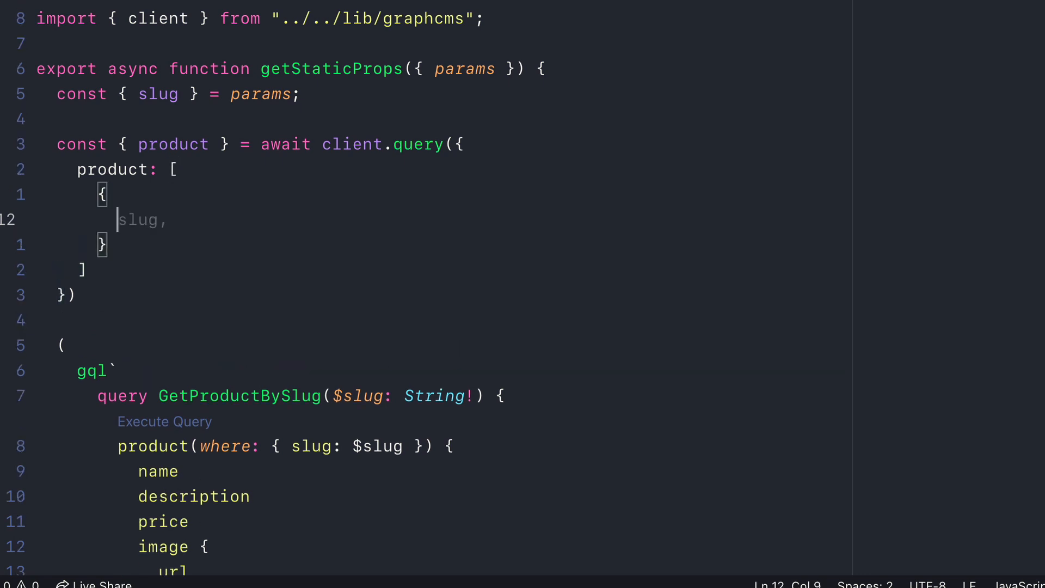
text(w)
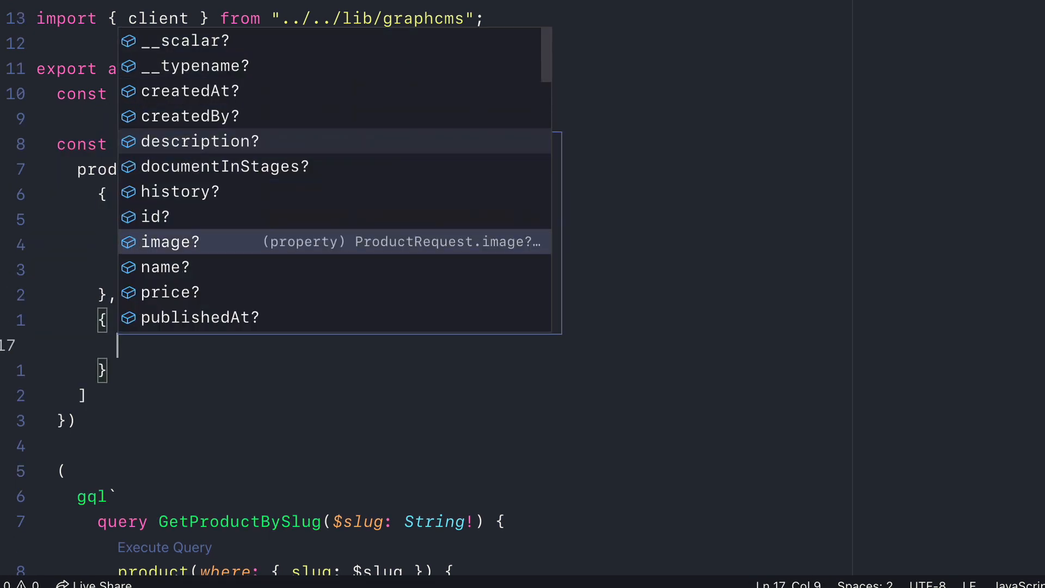
text(description: true,)
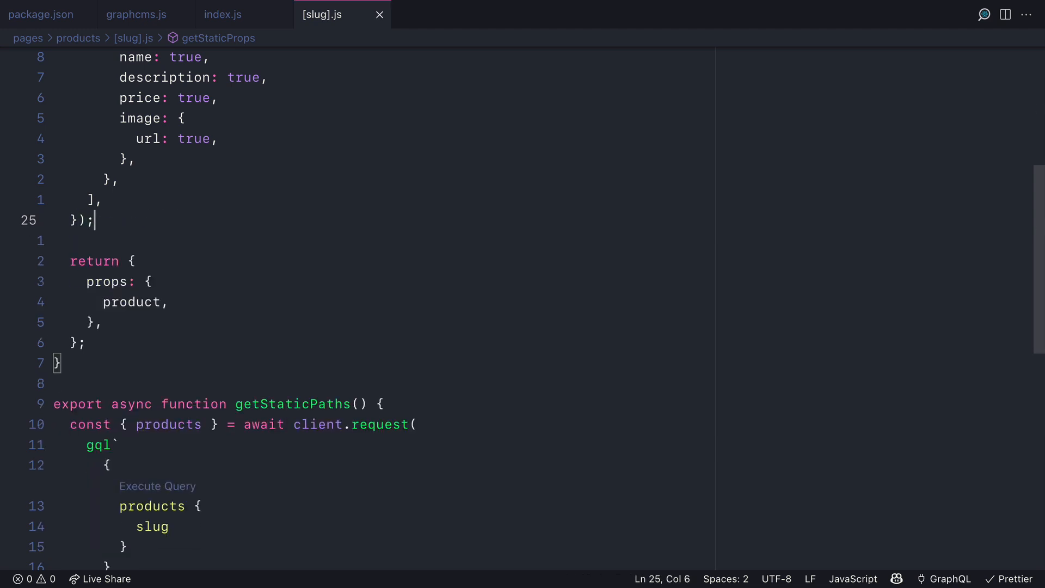
Step: Rewrite getStaticPaths to query product slugs with a field object
scroll(down, 3)
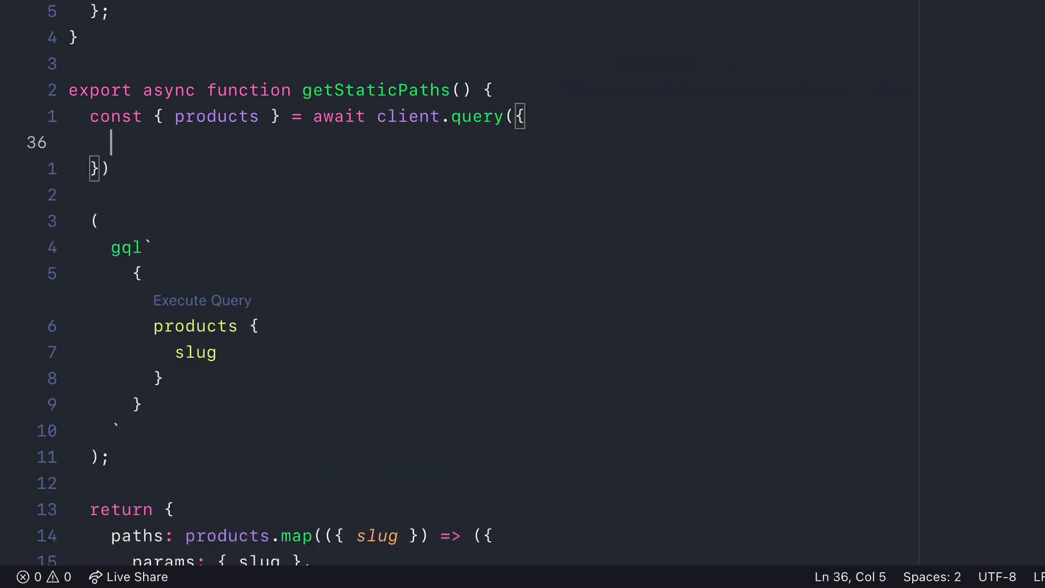
text(product: [)
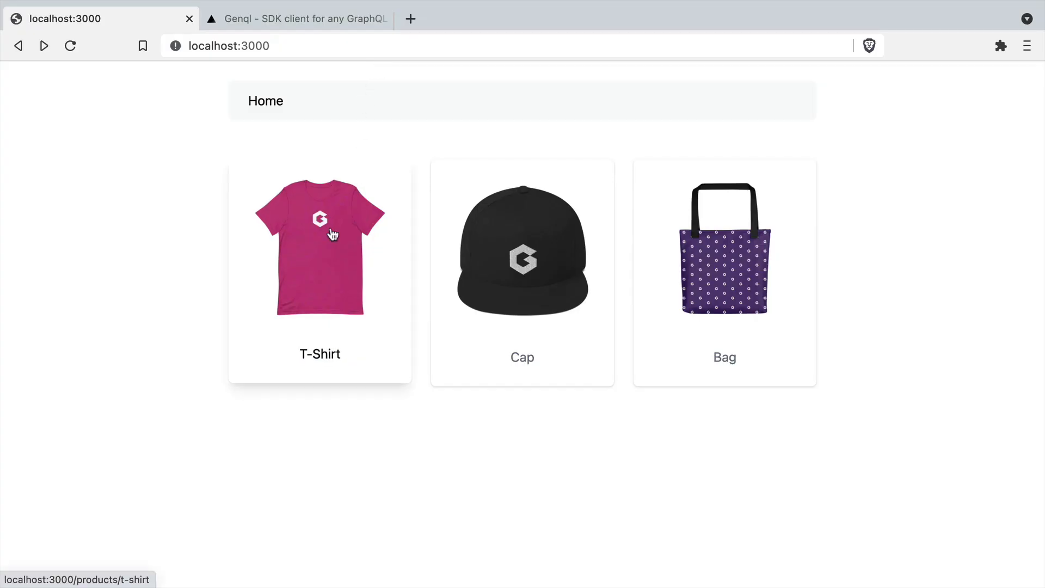
Step: View the T-Shirt product page from the local shop home page
click(319, 245)
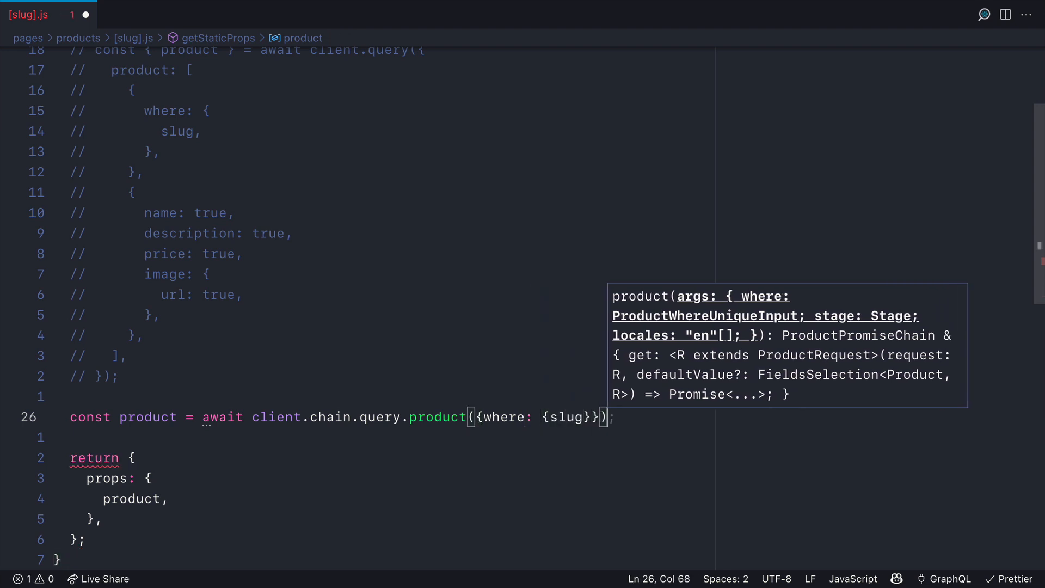
Step: Finish the chained product-by-slug query with .get() and view the T-Shirt page in Brave
text(.get())
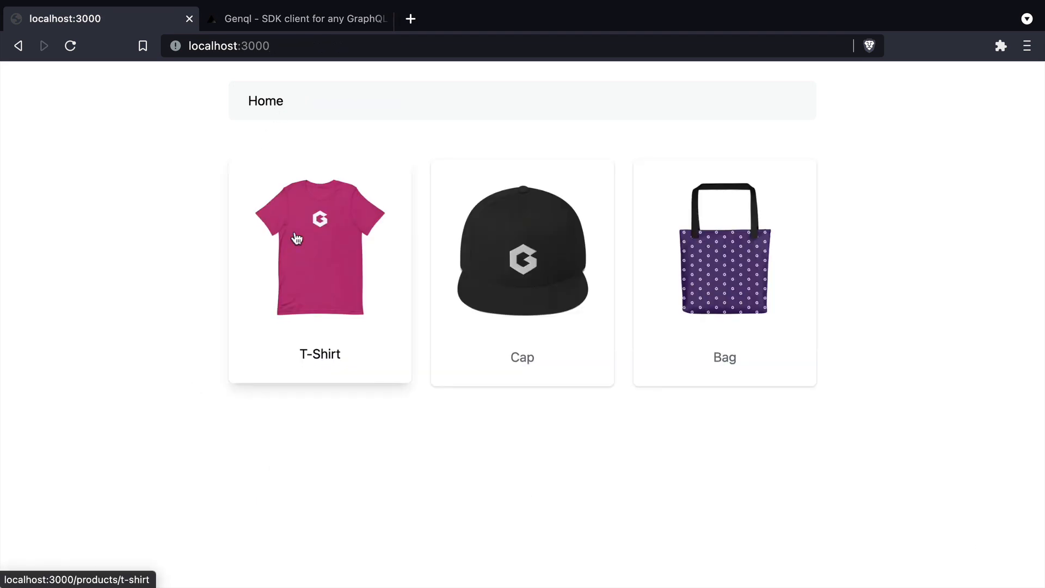
click(319, 247)
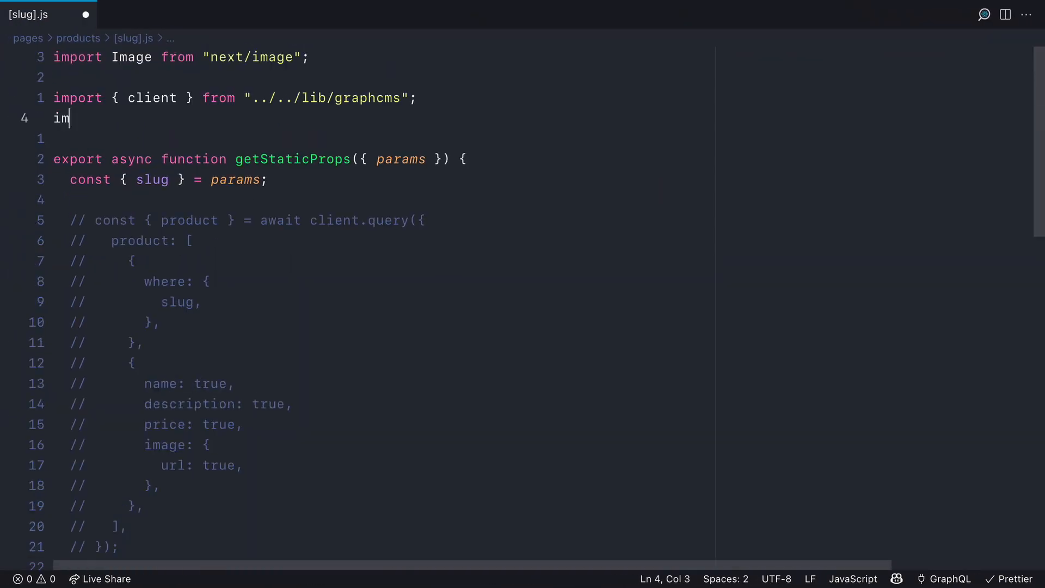
Step: Import everything from '../../generated' and select name, description, price and image url in the get call
text(port {everything} from '../../generated')
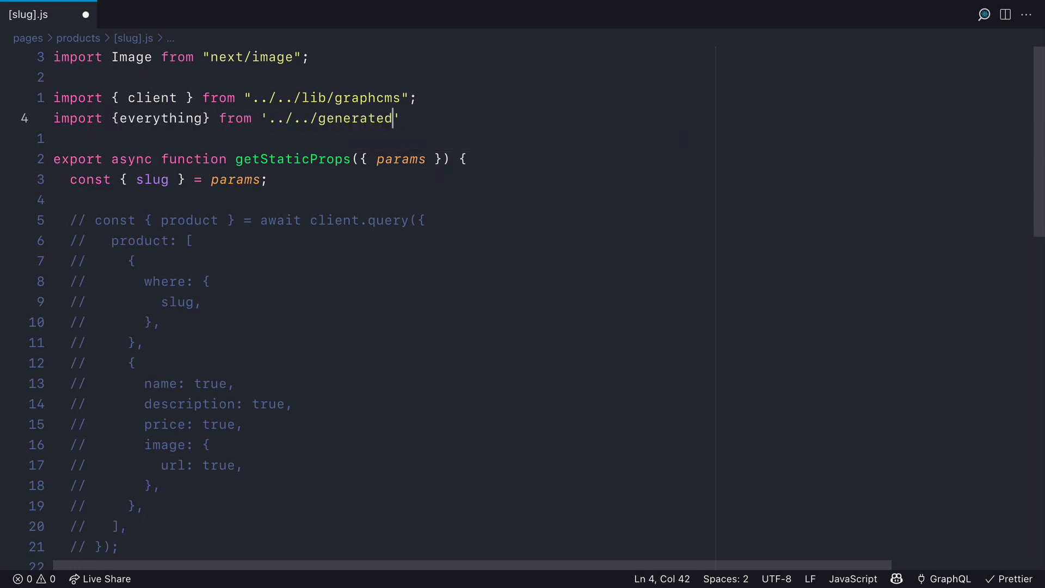
scroll(down, 3)
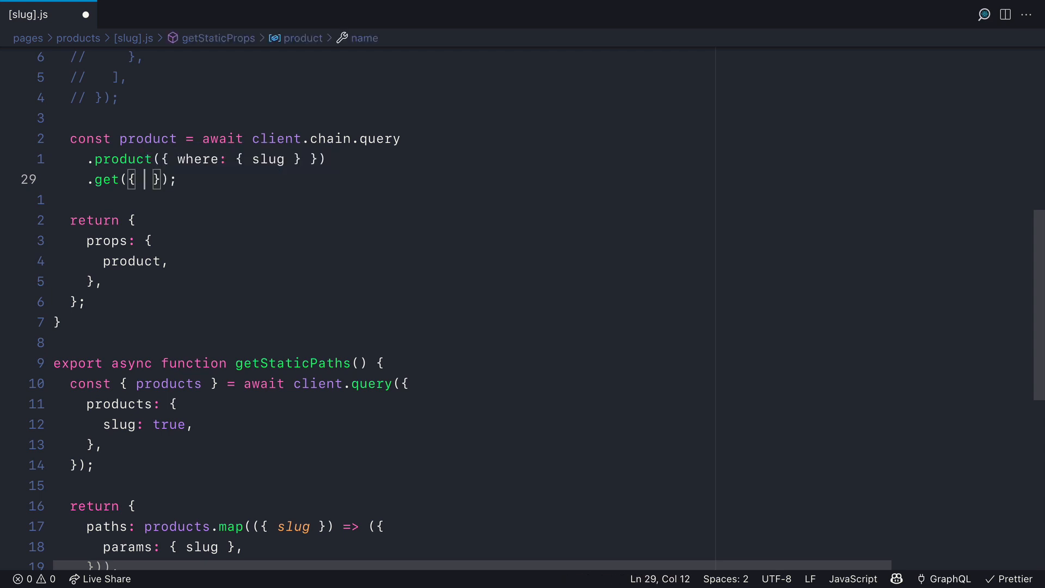
text(...everything, name: true, description: true, price: true, image: { url: true })
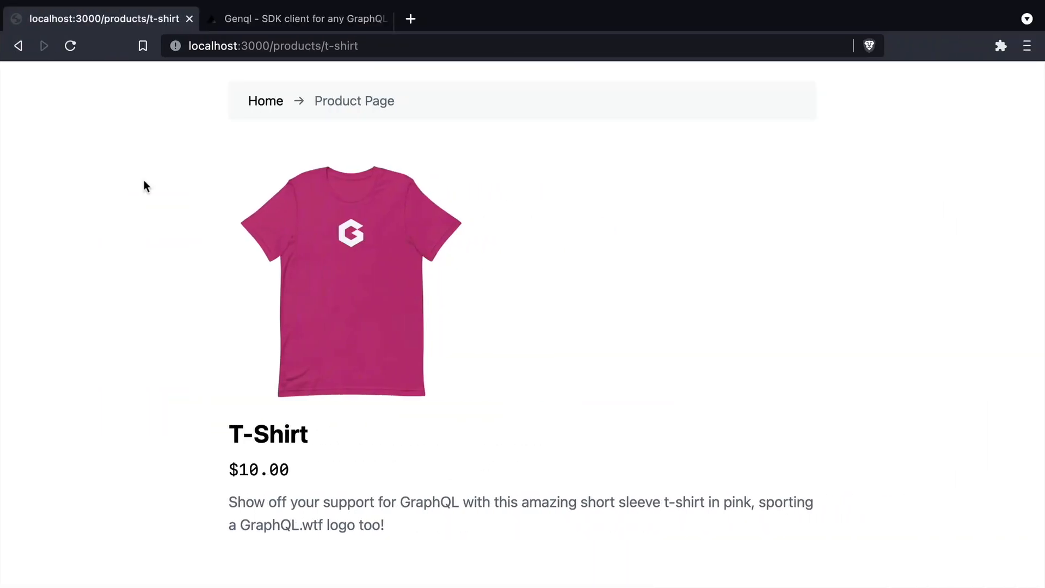
mouse_move(265, 100)
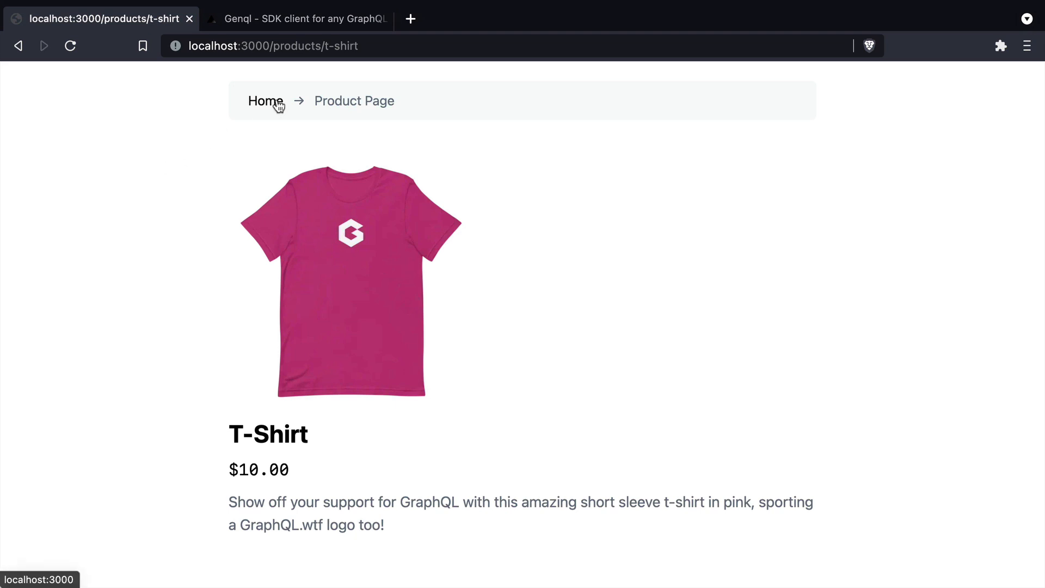
Step: Return from the T-Shirt product page to the shop home via the Home breadcrumb
click(266, 100)
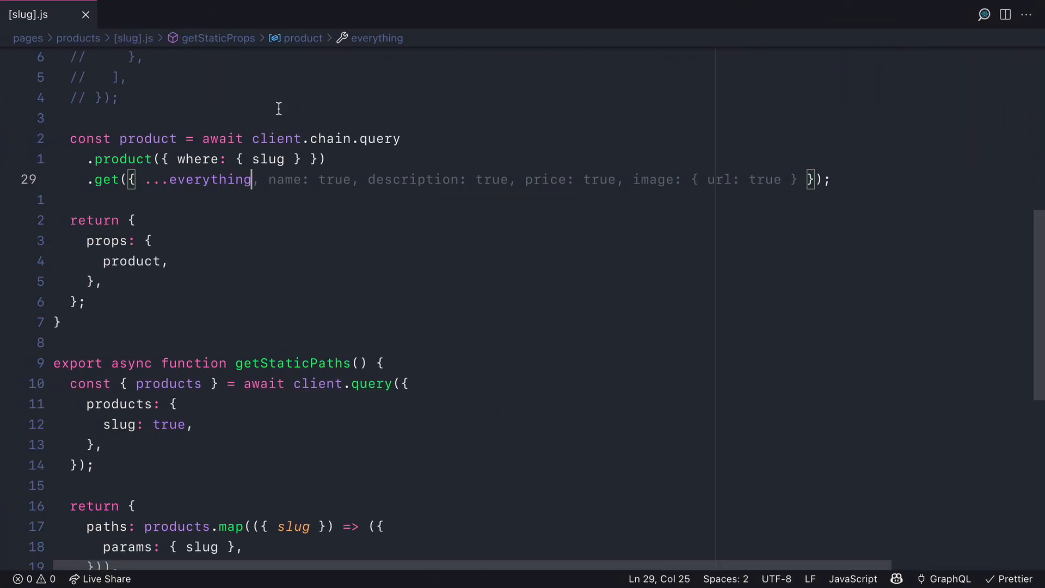
Step: Add an image field spreading everything inside the product's get selection
text(image: {...)
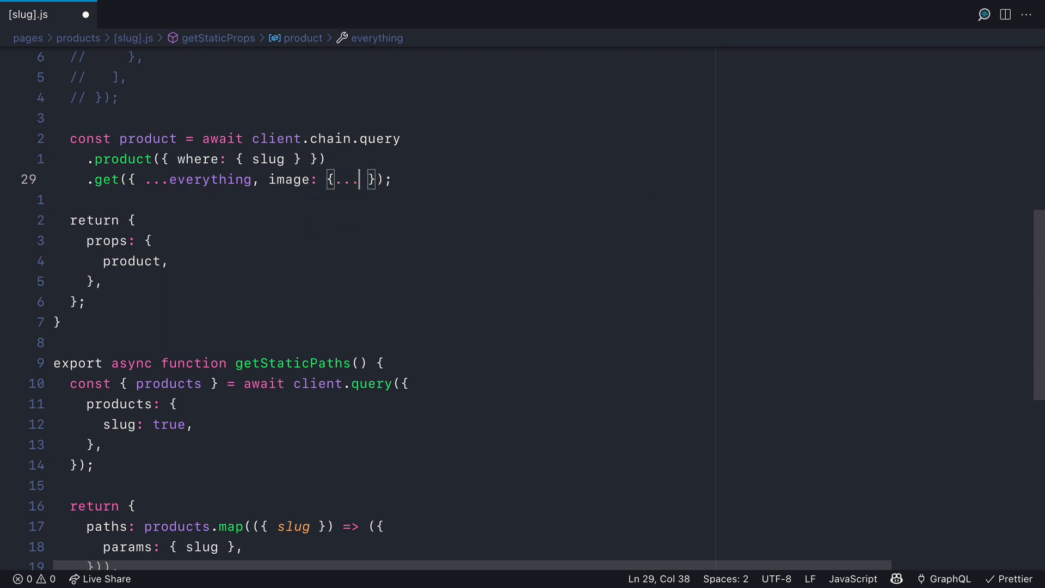